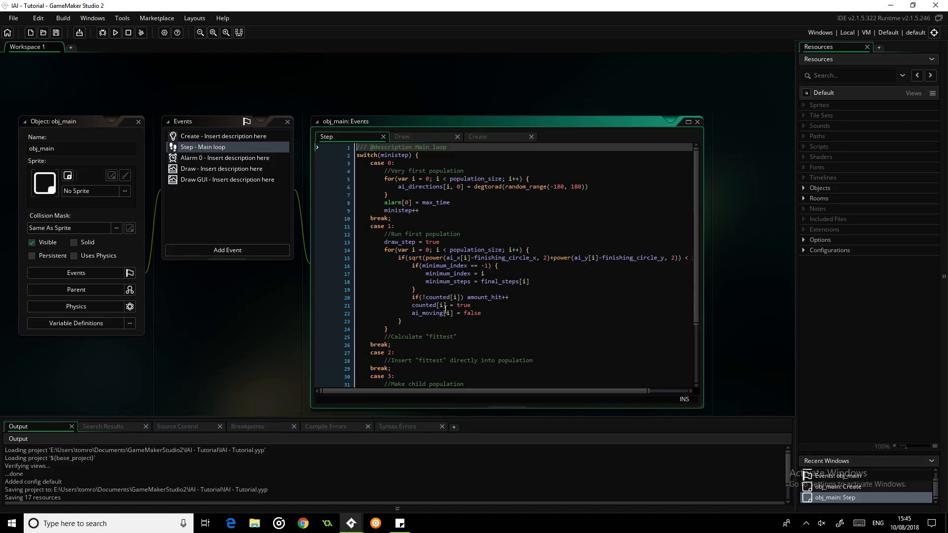
{"action": "mouse_move", "coordinate": [418, 112]}
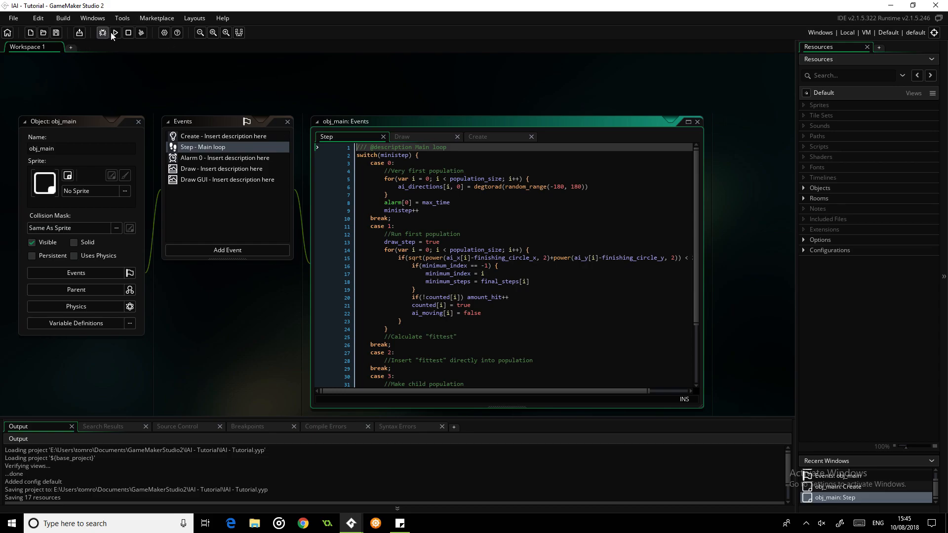
- Run the game to watch the AI dots spread across the room around the target
{"action": "left_click", "coordinate": [115, 31]}
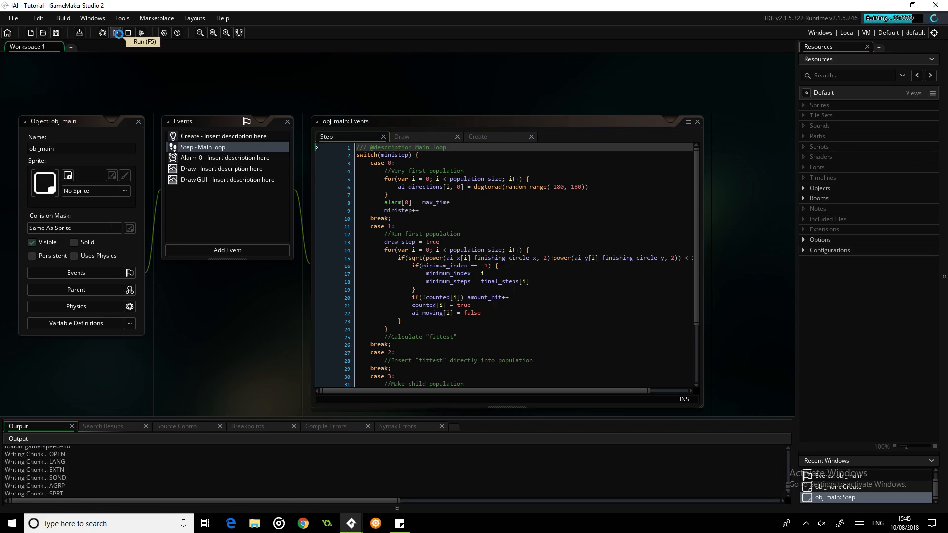
{"action": "left_click", "coordinate": [116, 31]}
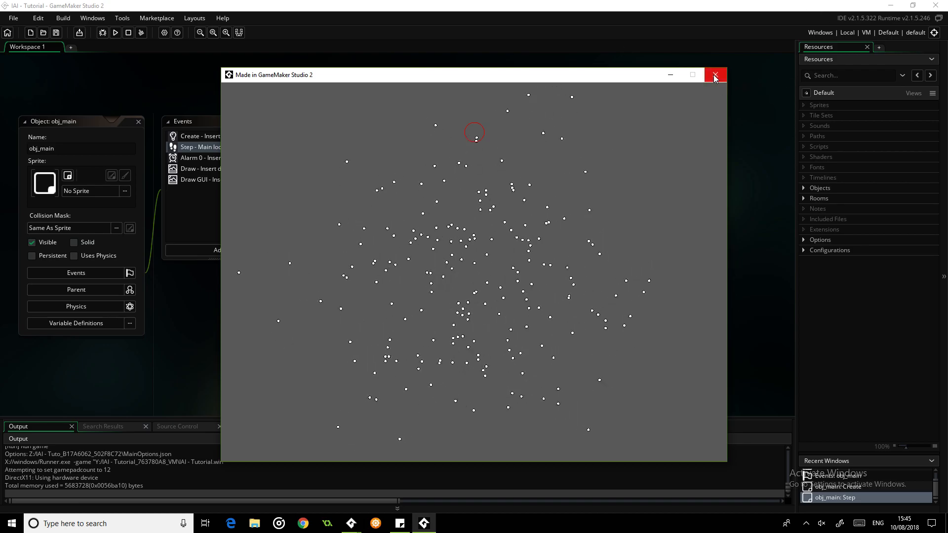
- Close the game and add if(alarm[0] == 0) { after the case 1 loop
{"action": "left_click", "coordinate": [716, 75]}
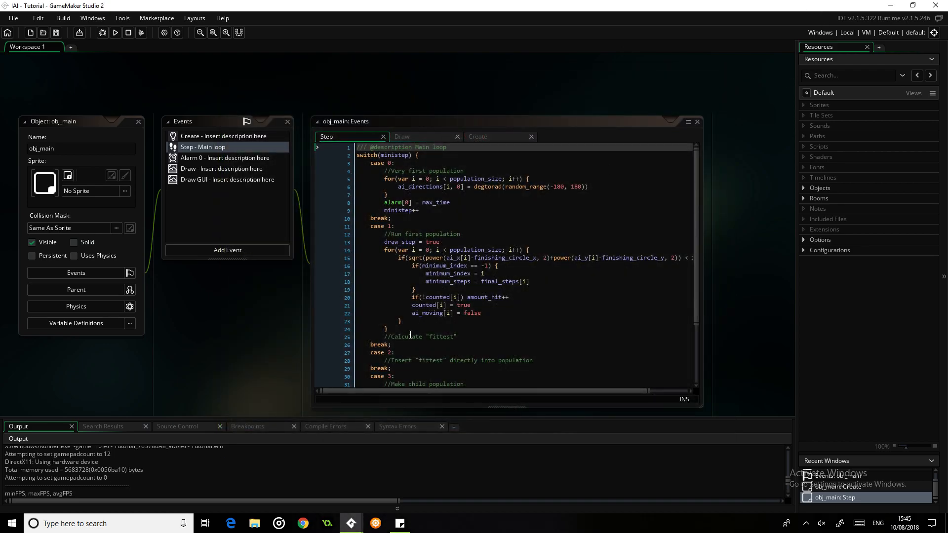
{"action": "left_click", "coordinate": [428, 336]}
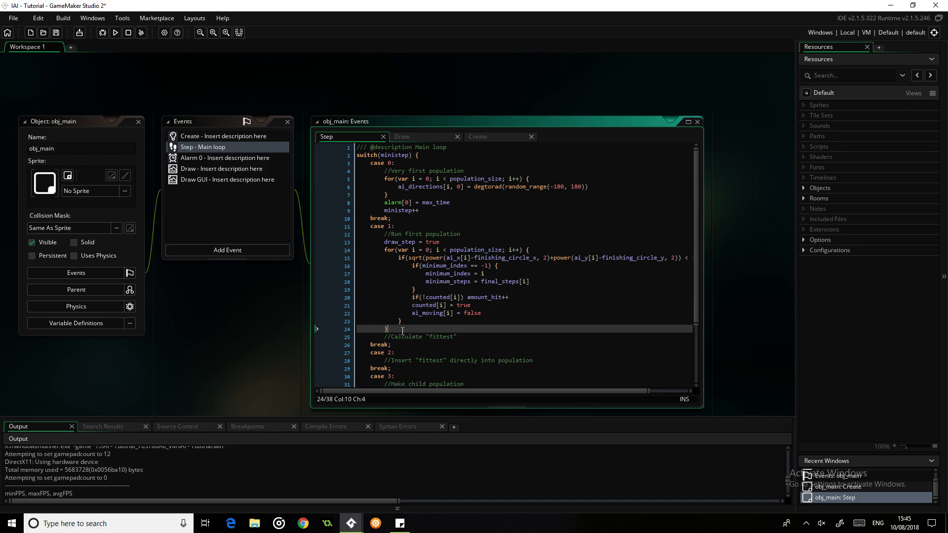
{"action": "type", "text": "if("}
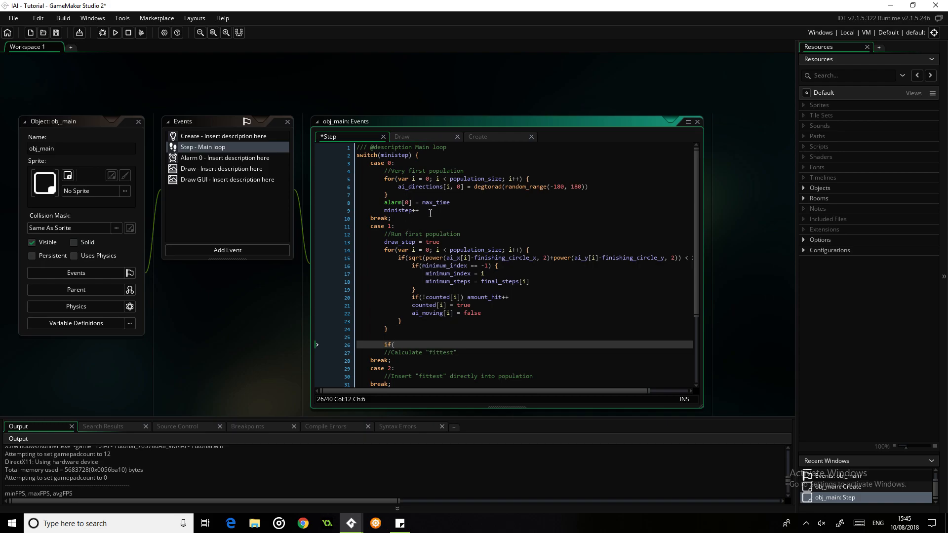
{"action": "type", "text": "alarm["}
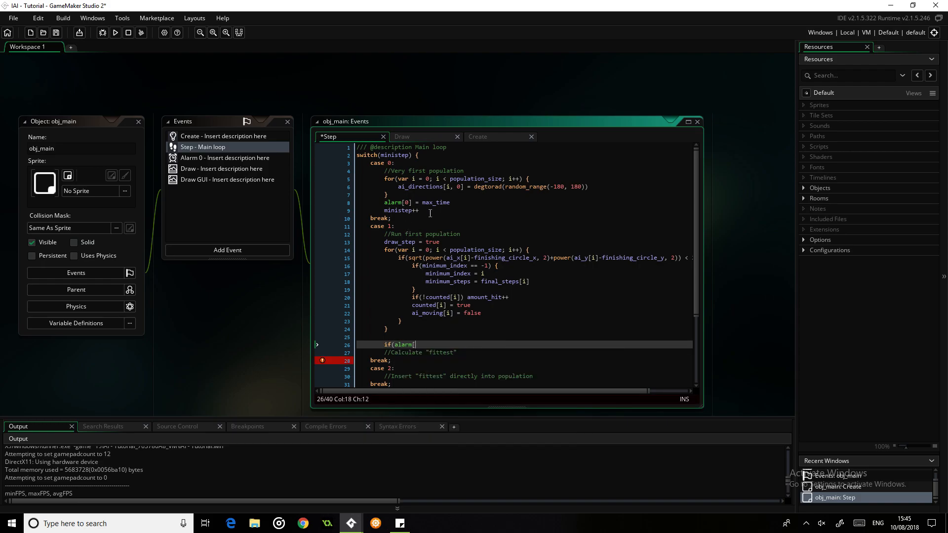
{"action": "type", "text": "0] =="}
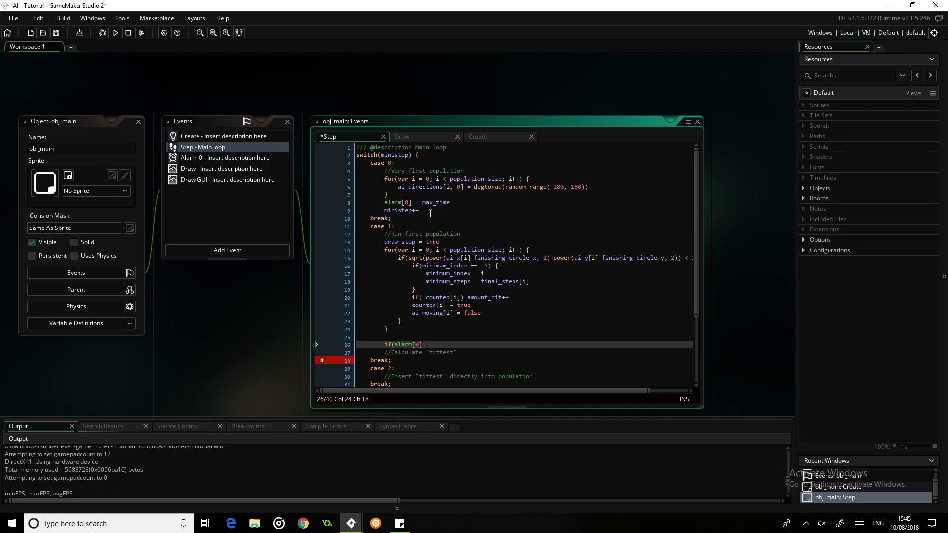
{"action": "type", "text": "0) {"}
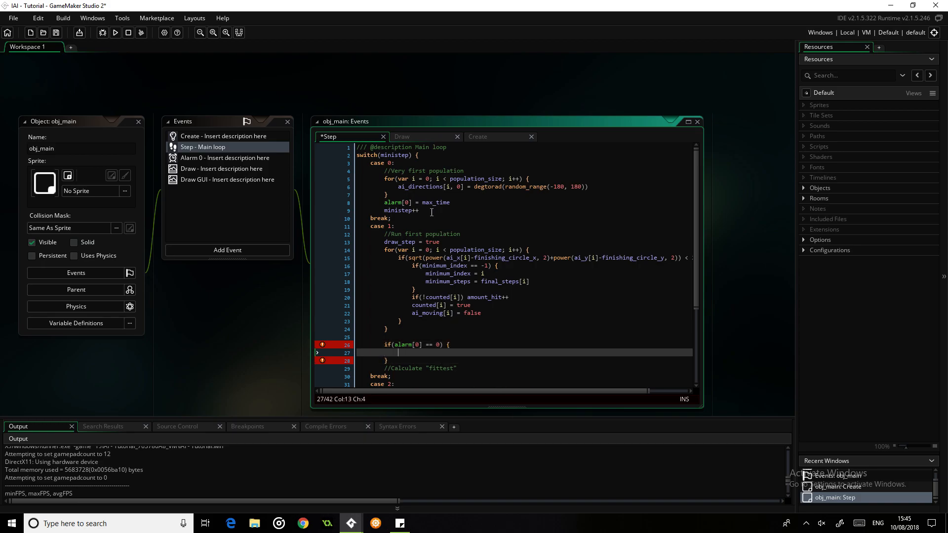
- Inside the alarm check, set draw_step = false and increment mini_step
{"action": "scroll", "scroll_direction": "down", "scroll_amount": 3}
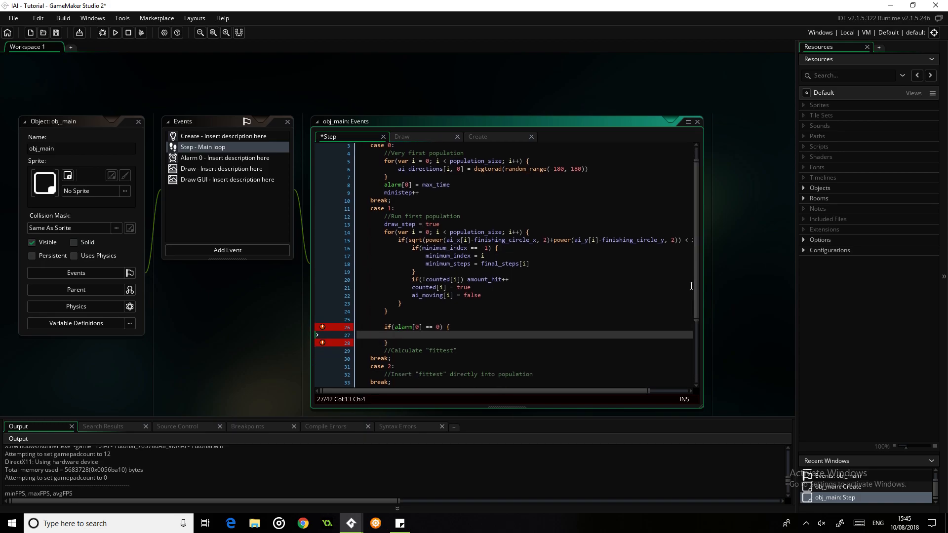
{"action": "type", "text": "mini_step++"}
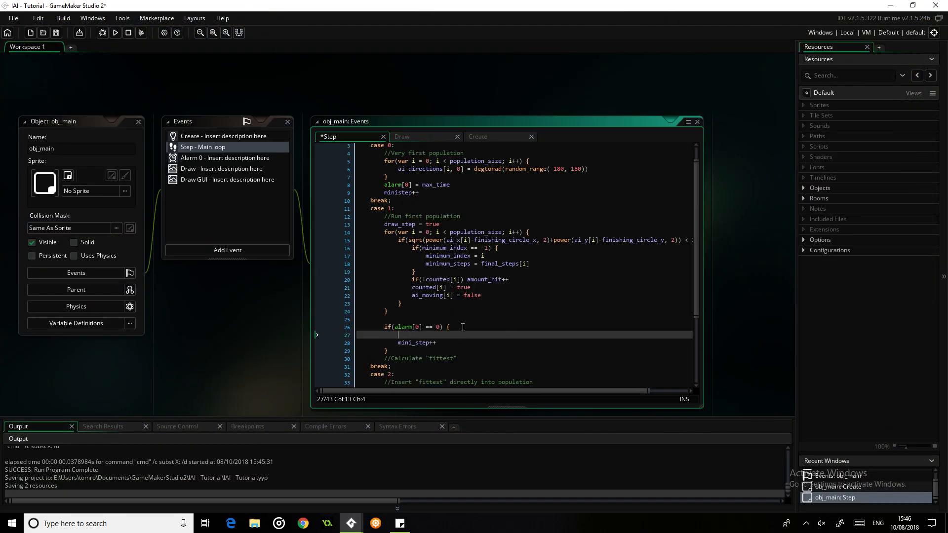
{"action": "type", "text": "draw_step = false"}
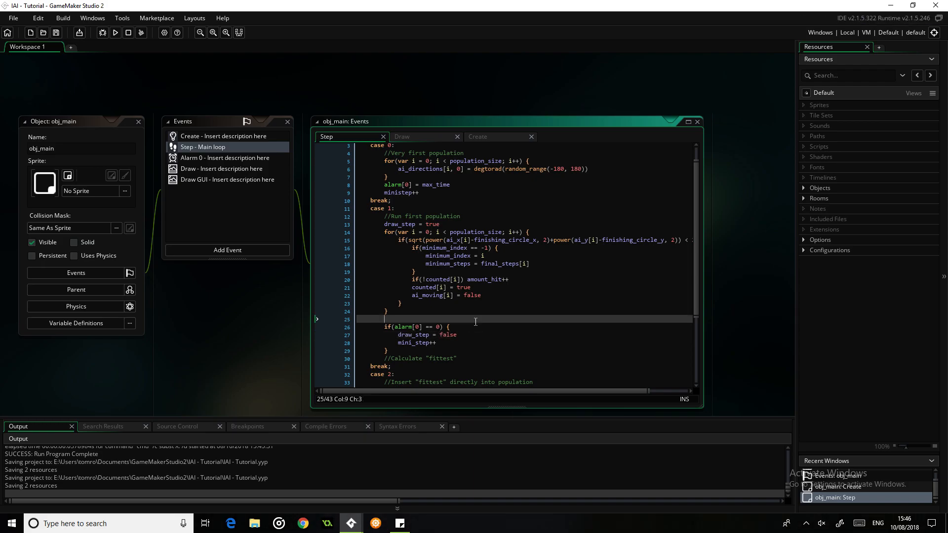
- Run the game, hit the fatal 'mini_step not set' error, and abort it
{"action": "left_click", "coordinate": [114, 32]}
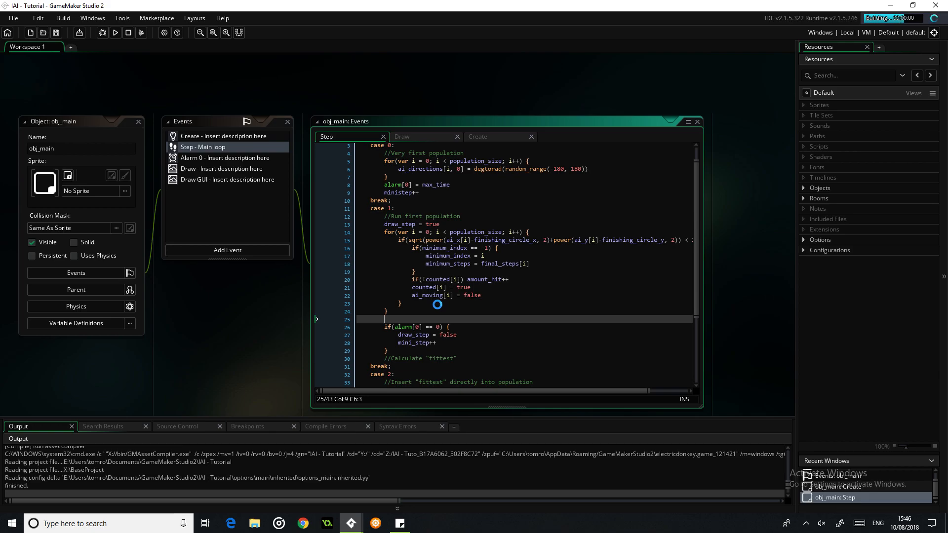
{"action": "left_click", "coordinate": [115, 32]}
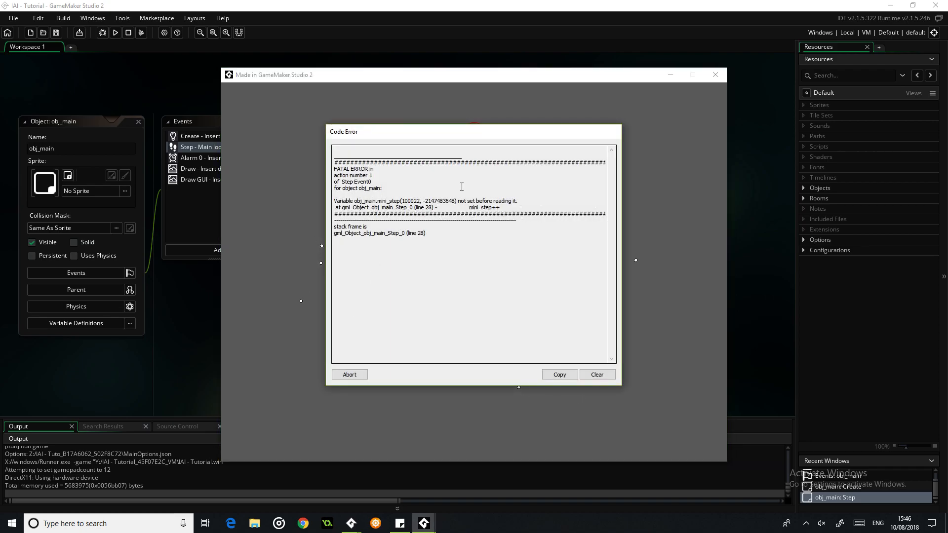
{"action": "left_click", "coordinate": [350, 375]}
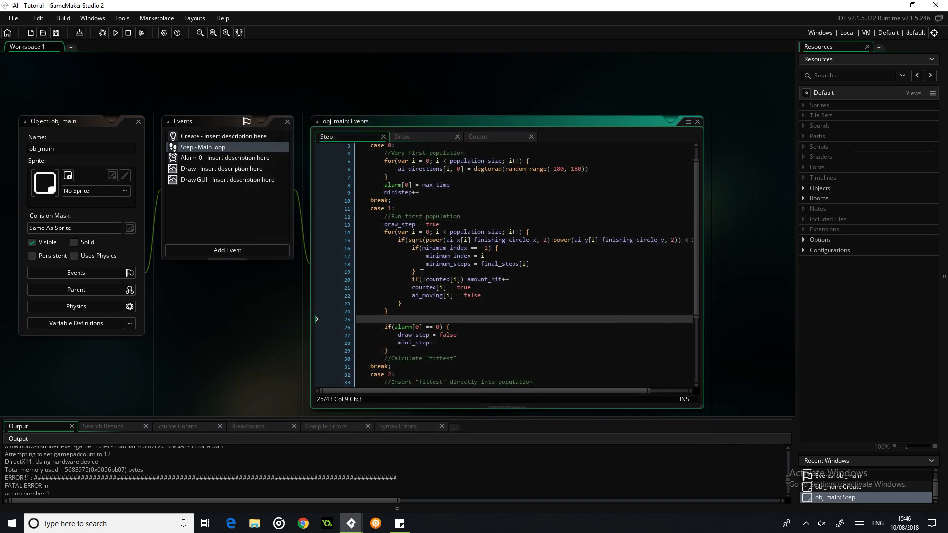
- Rename mini_step++ to ministep++, rerun the game without the error, then close it
{"action": "left_click", "coordinate": [436, 343]}
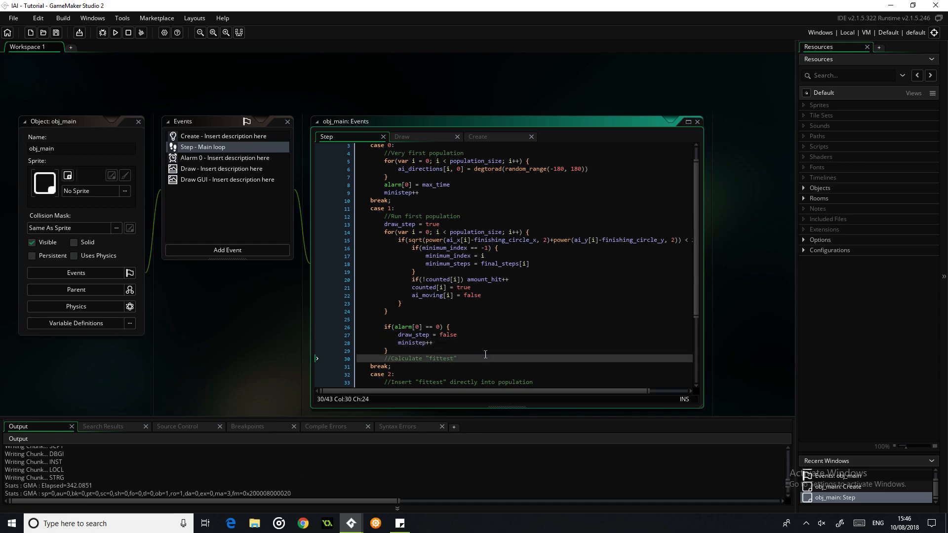
{"action": "left_click", "coordinate": [114, 32]}
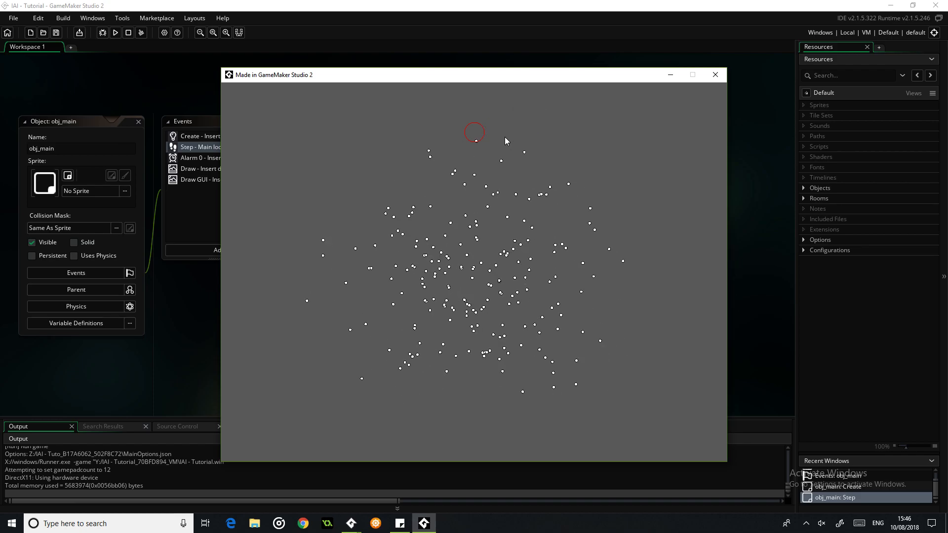
{"action": "left_click", "coordinate": [715, 75]}
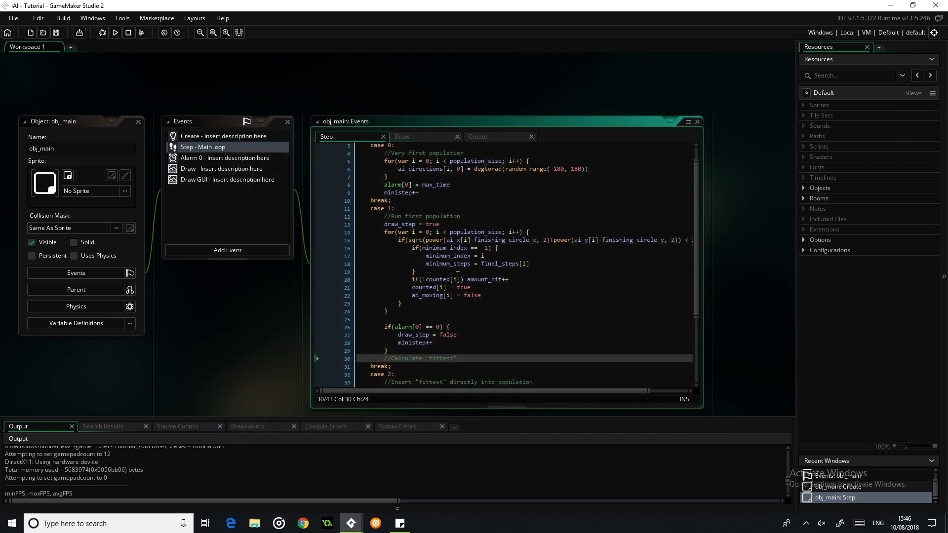
- Below the alarm block set check = true, save the project, and begin a for loop
{"action": "scroll", "scroll_direction": "down", "scroll_amount": 3}
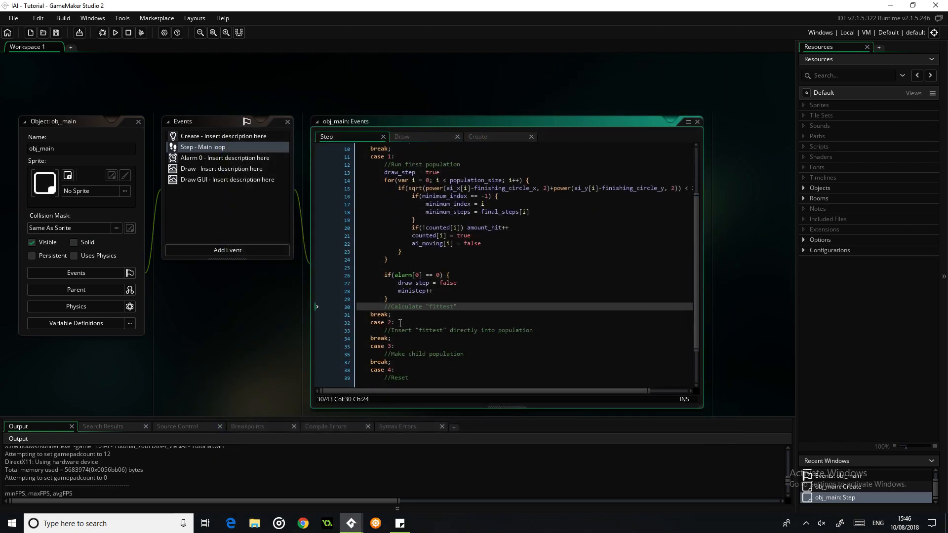
{"action": "left_click", "coordinate": [459, 306]}
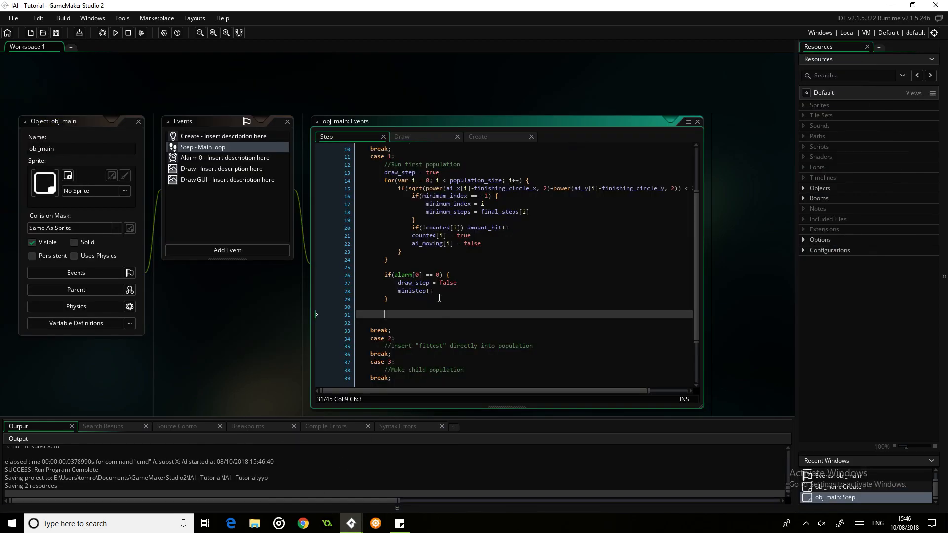
{"action": "type", "text": "check = false"}
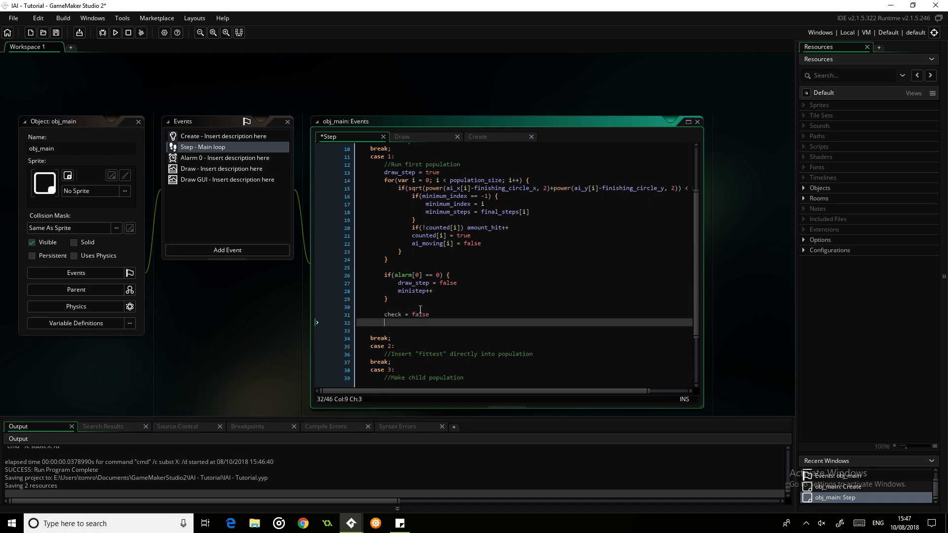
{"action": "key", "text": "Ctrl+S"}
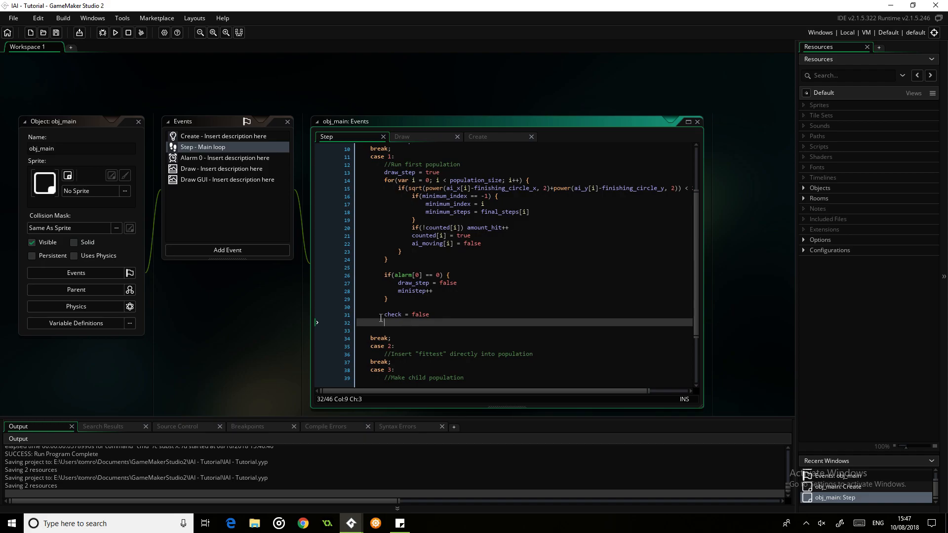
{"action": "type", "text": "tru"}
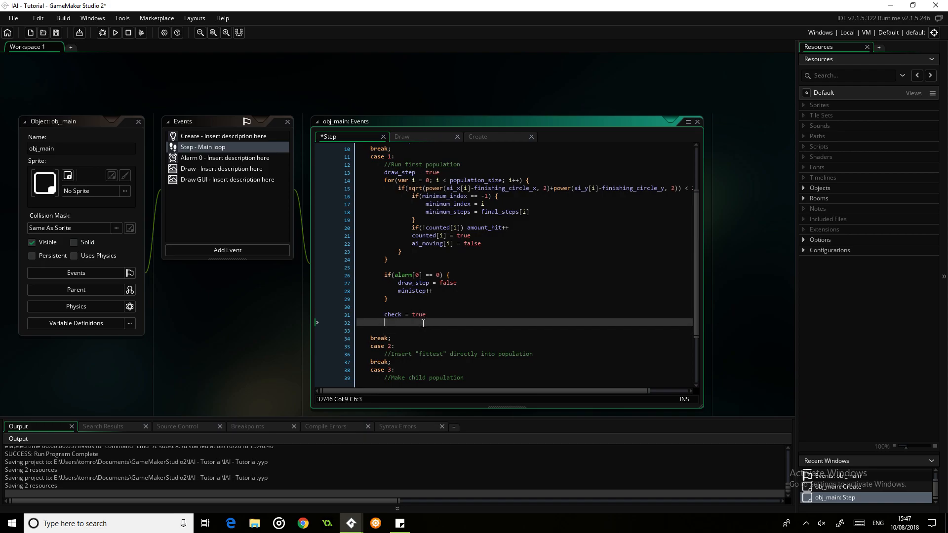
{"action": "type", "text": "for"}
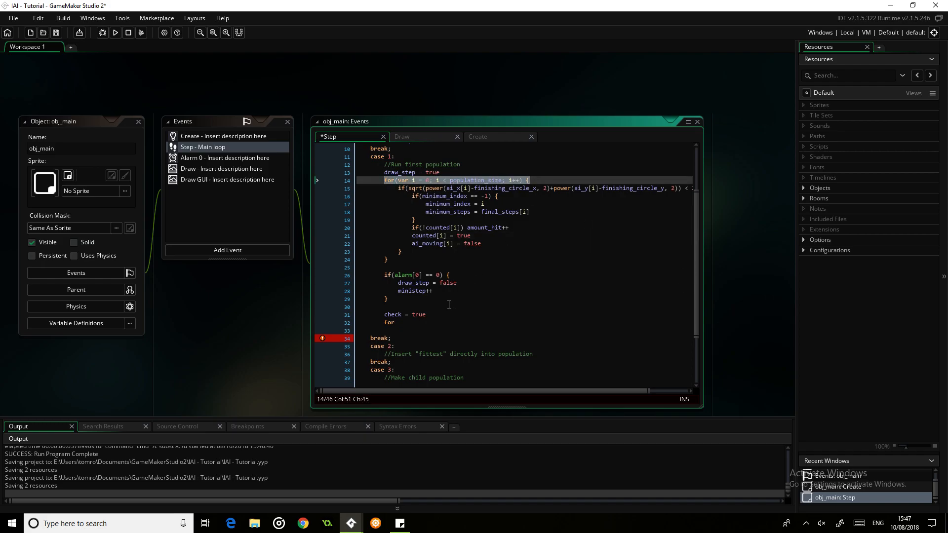
- Loop over population_size setting check = false whenever ai_moving[i] == true
{"action": "left_click", "coordinate": [399, 322]}
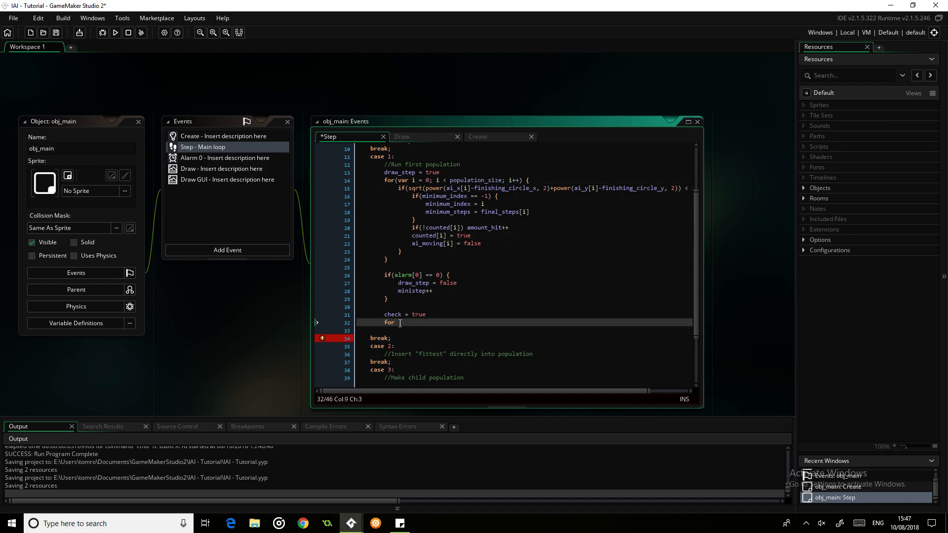
{"action": "type", "text": "(var i = 0; i < population_size; i++) {"}
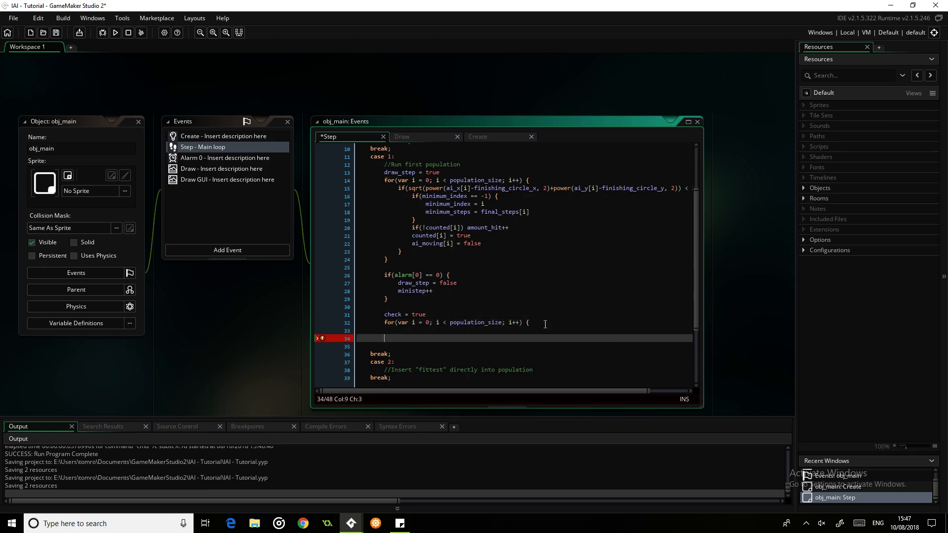
{"action": "type", "text": "if"}
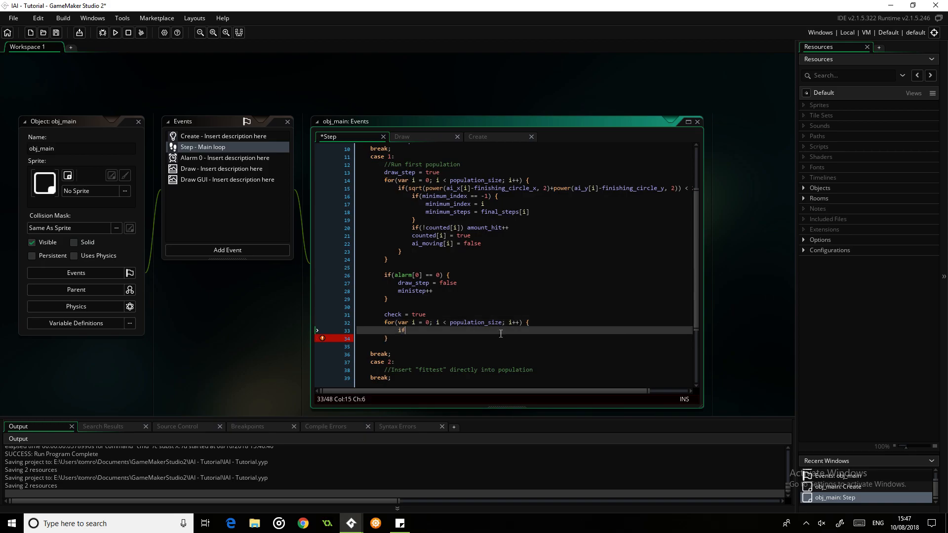
{"action": "type", "text": "ai_moving"}
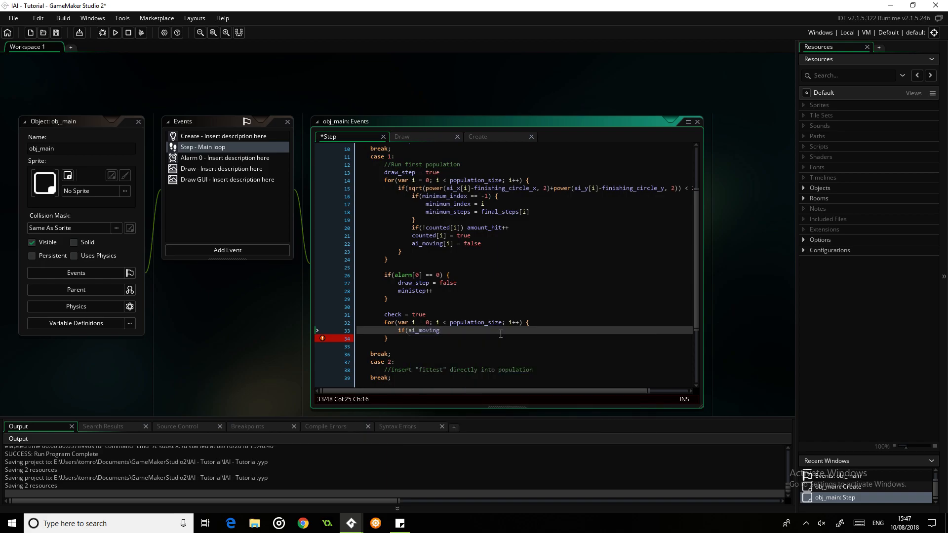
{"action": "type", "text": "[i]"}
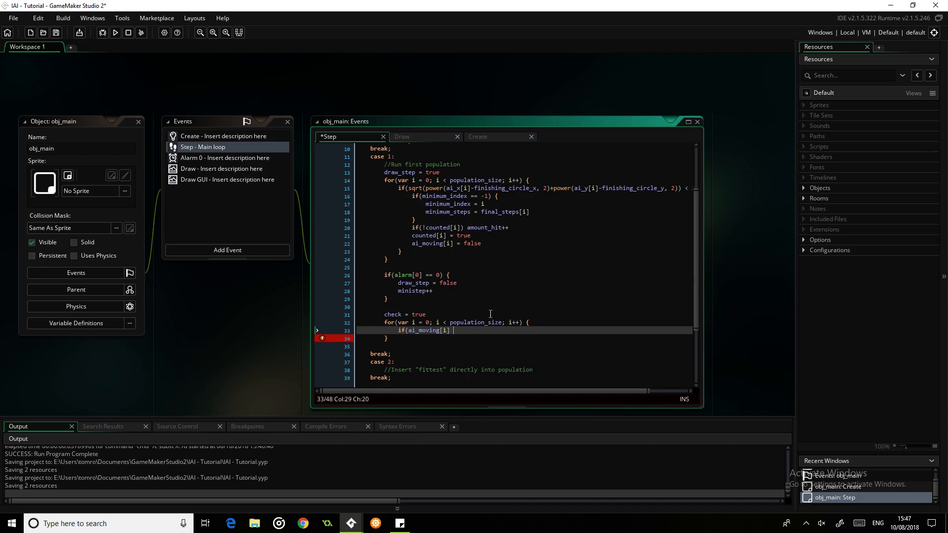
{"action": "mouse_move", "coordinate": [470, 300]}
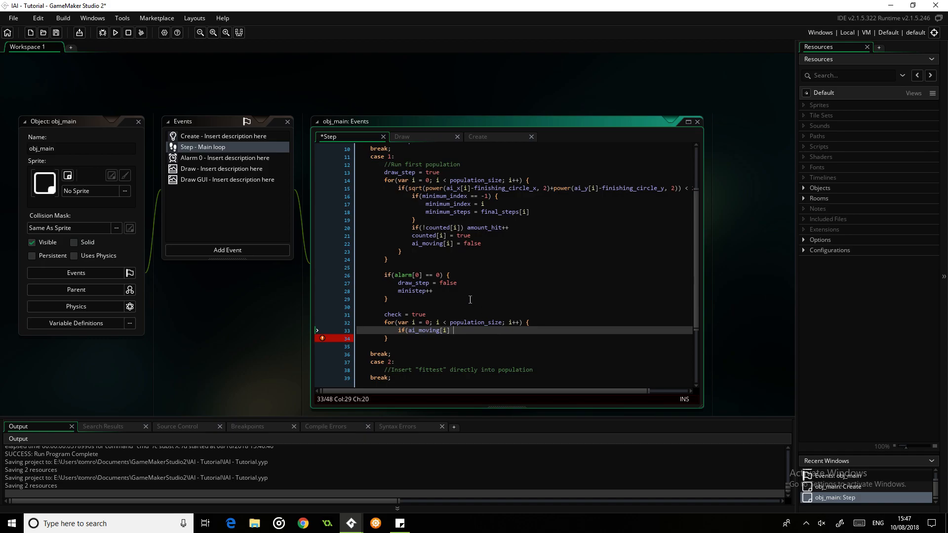
{"action": "mouse_move", "coordinate": [427, 336]}
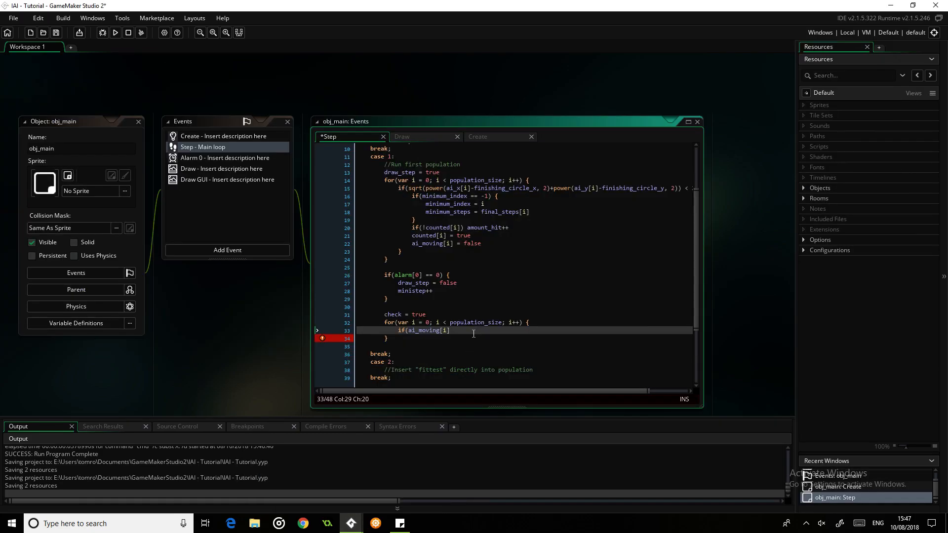
{"action": "type", "text": "== true) {"}
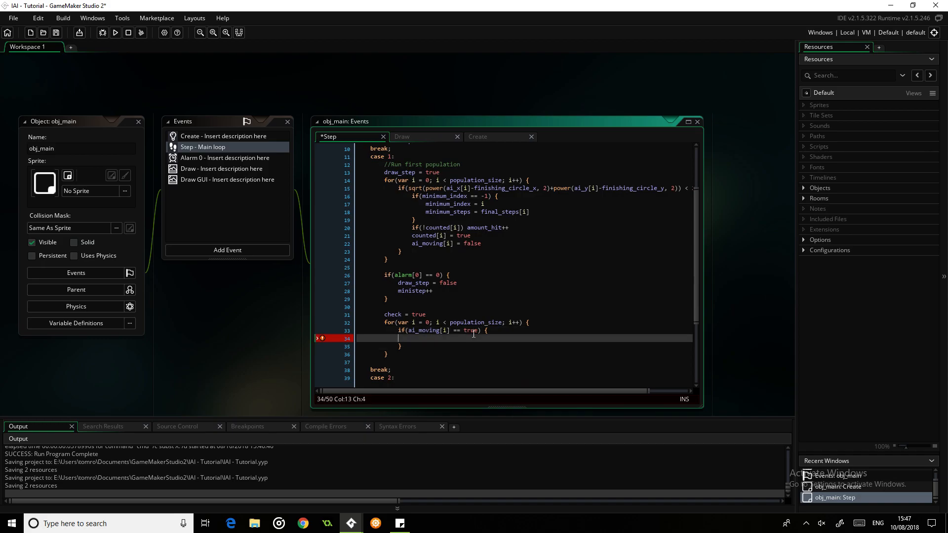
{"action": "type", "text": "check ="}
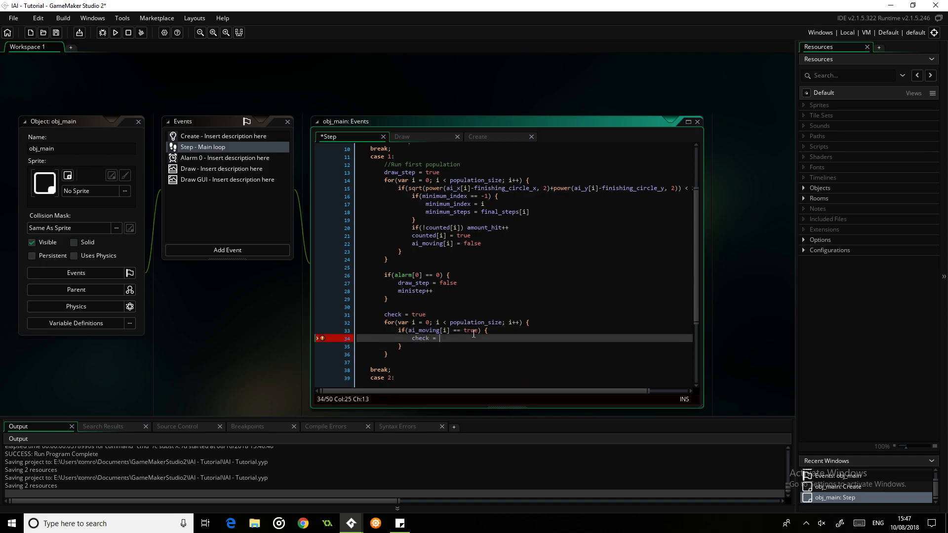
{"action": "type", "text": "false"}
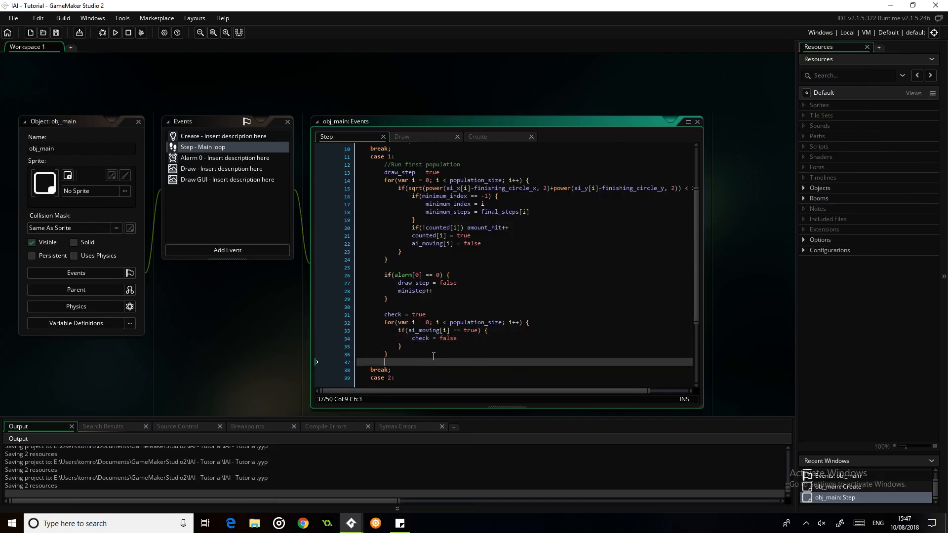
- After the loop, add if(check) ministep++ so the step advances only when no AI moves
{"action": "type", "text": "if("}
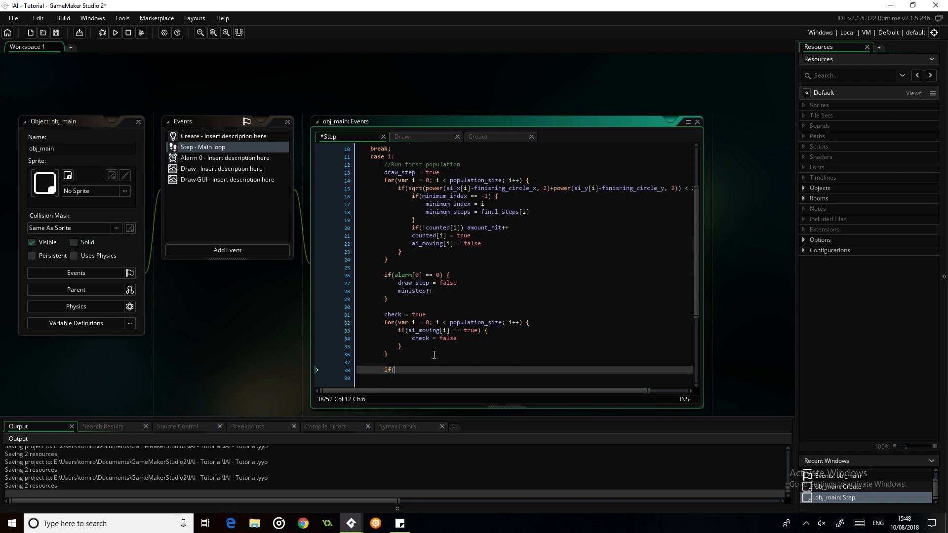
{"action": "type", "text": "check) ministep++"}
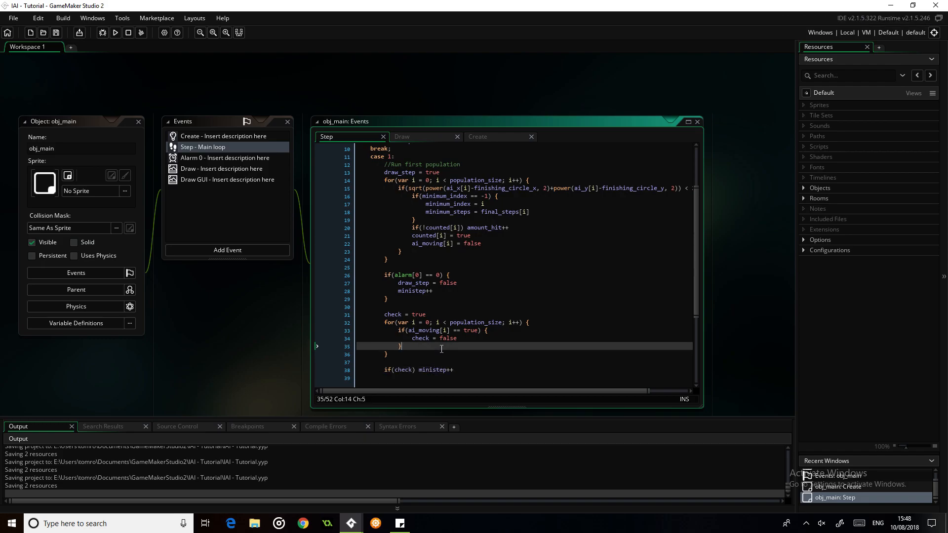
{"action": "scroll", "scroll_direction": "down", "scroll_amount": 3}
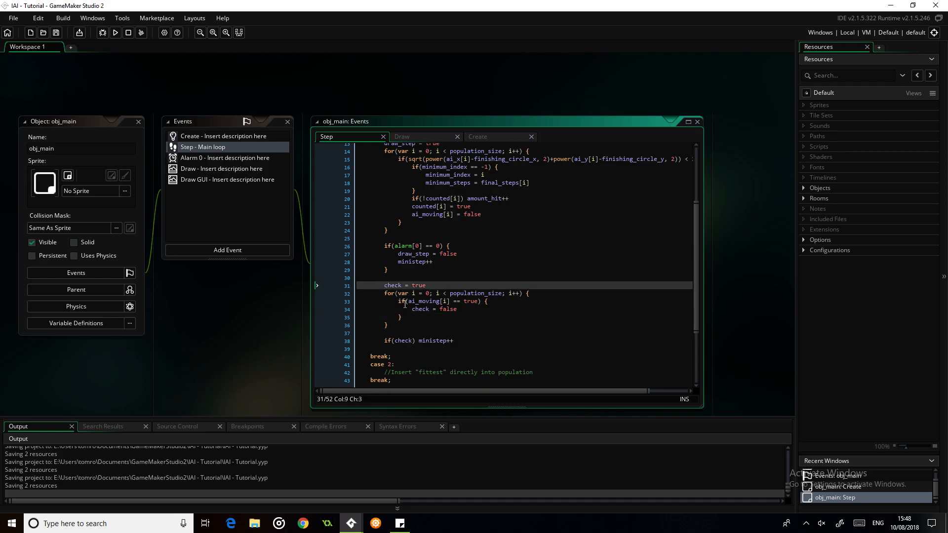
- Review case 1, then view the finished IAI project's case 2 Step event code
{"action": "scroll", "scroll_direction": "up", "scroll_amount": 3}
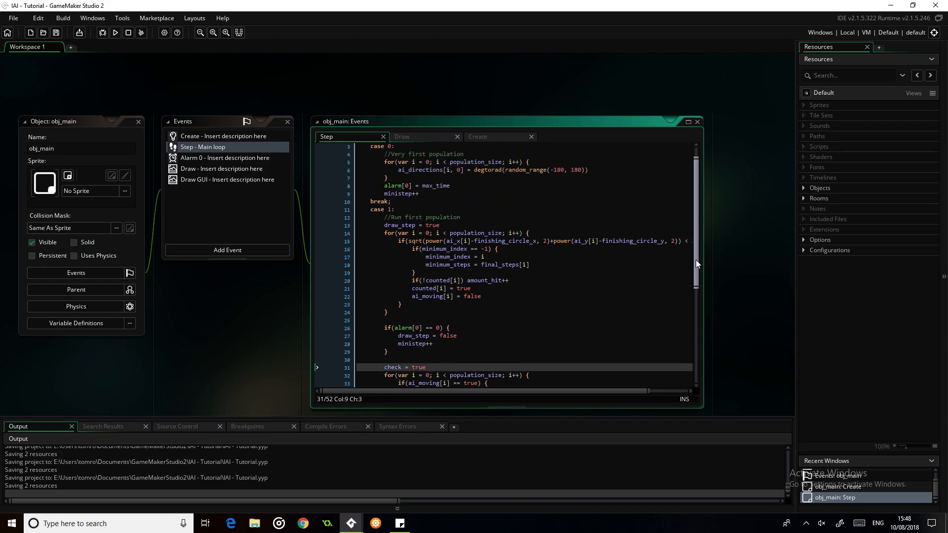
{"action": "scroll", "scroll_direction": "down", "scroll_amount": 3}
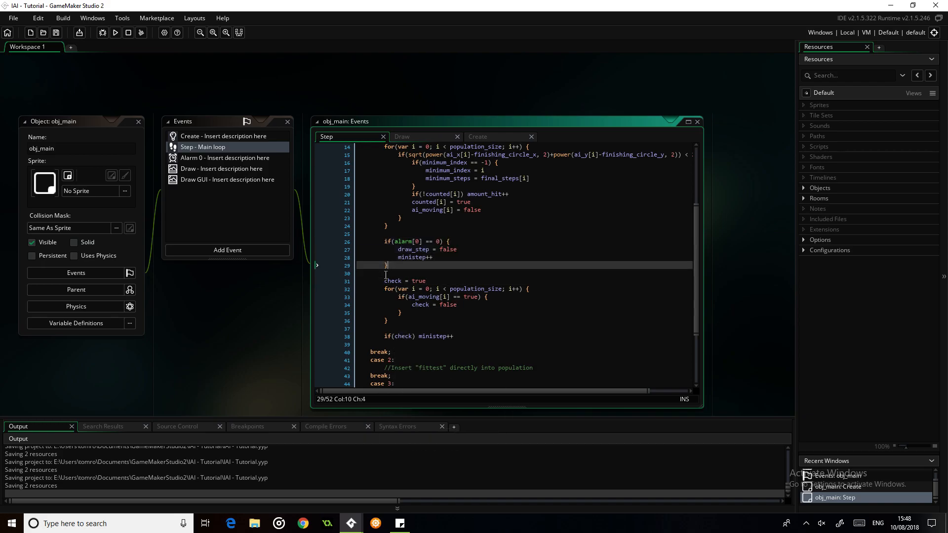
{"action": "mouse_move", "coordinate": [381, 286]}
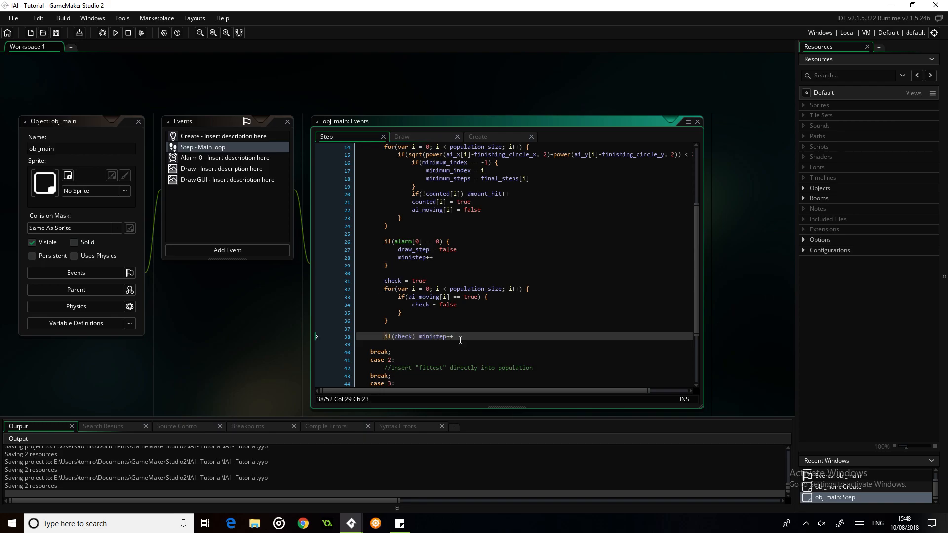
{"action": "mouse_move", "coordinate": [611, 287]}
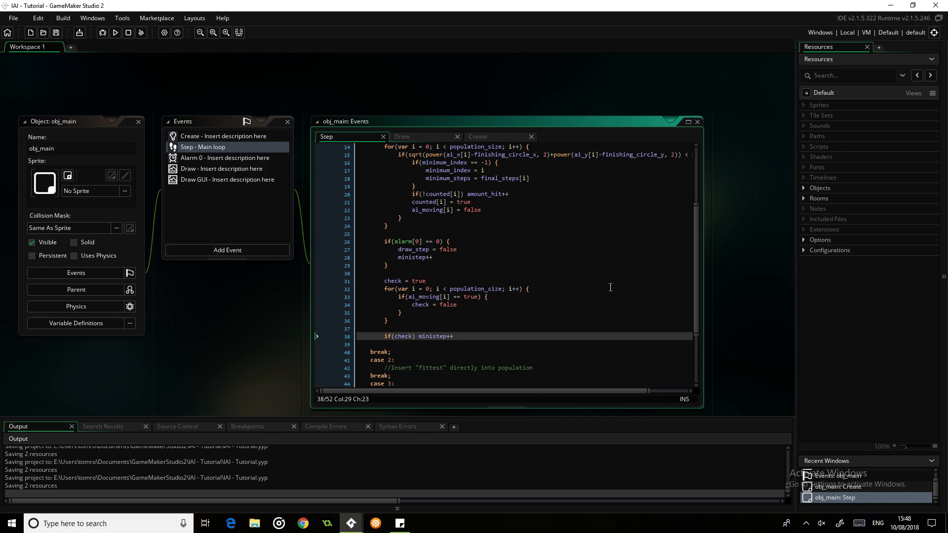
{"action": "mouse_move", "coordinate": [519, 241]}
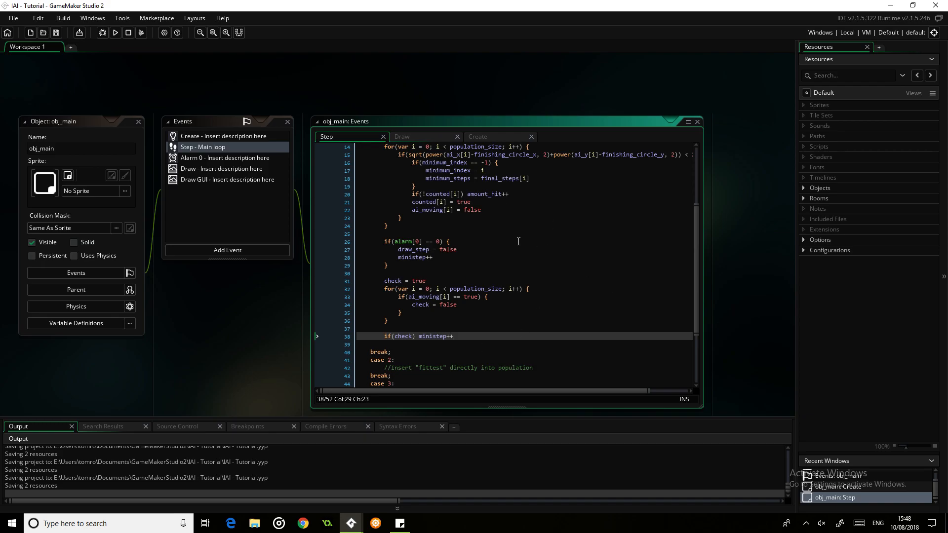
{"action": "mouse_move", "coordinate": [667, 231]}
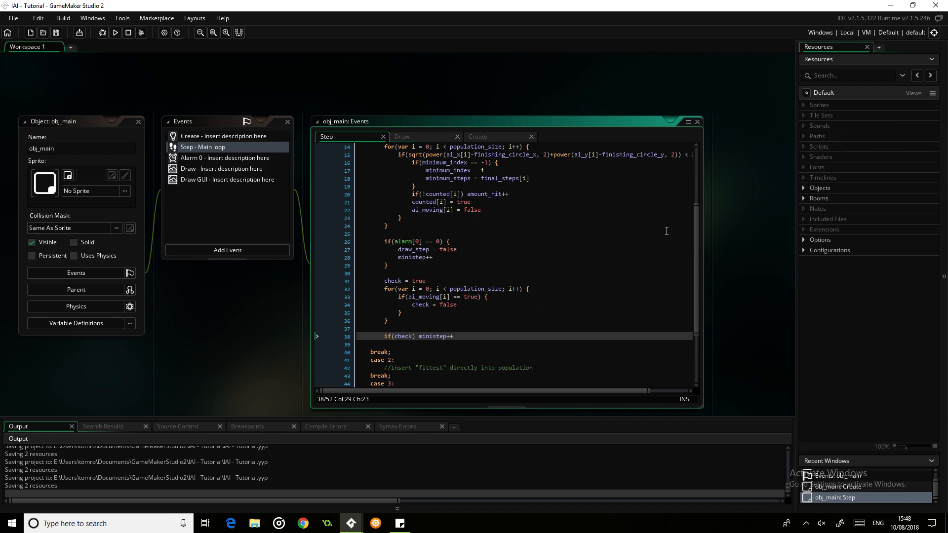
{"action": "mouse_move", "coordinate": [617, 196]}
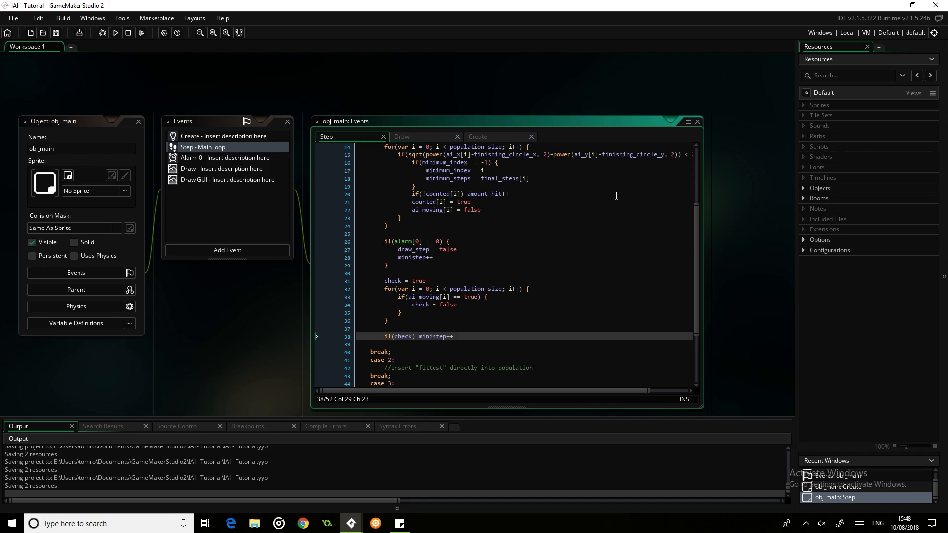
{"action": "mouse_move", "coordinate": [383, 276]}
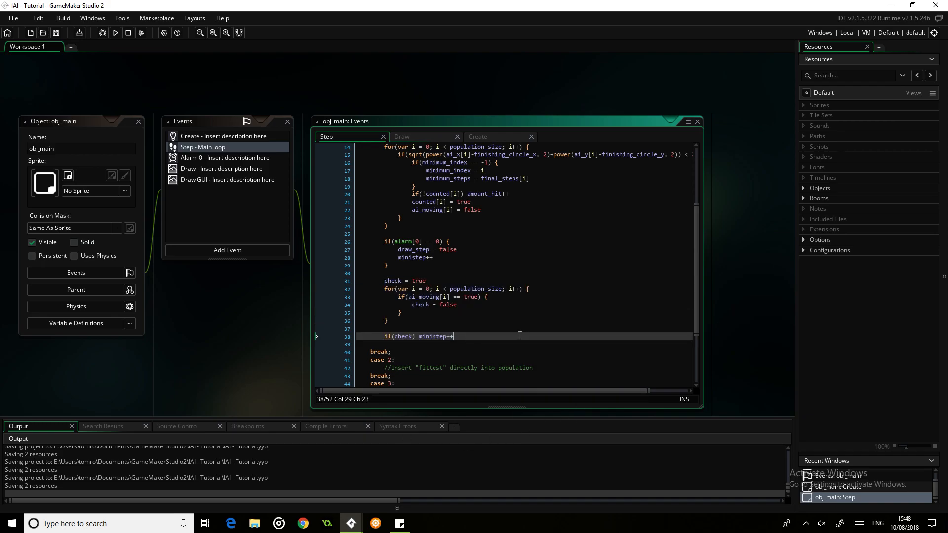
{"action": "scroll", "scroll_direction": "down", "scroll_amount": 3}
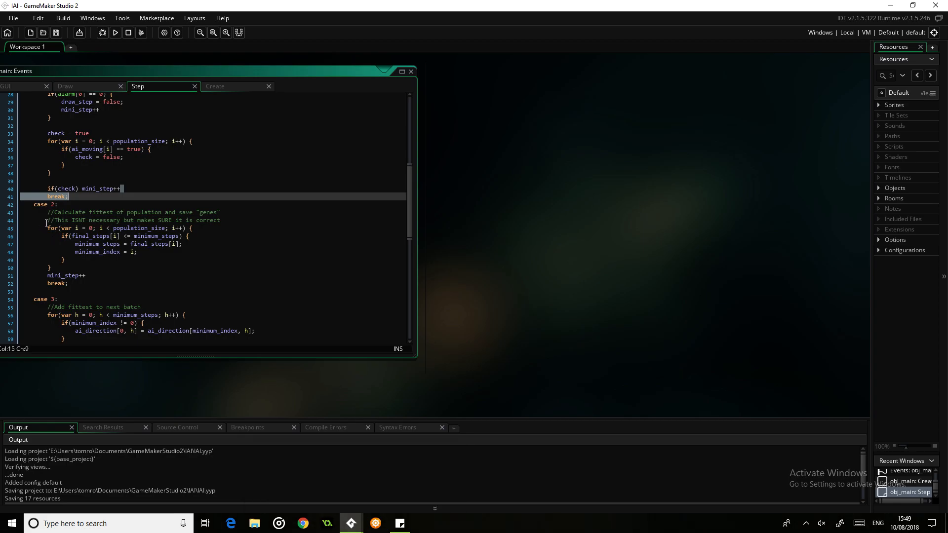
- Point out the reference case 2 ending, then return to obj_main's Step event code
{"action": "left_click", "coordinate": [74, 275]}
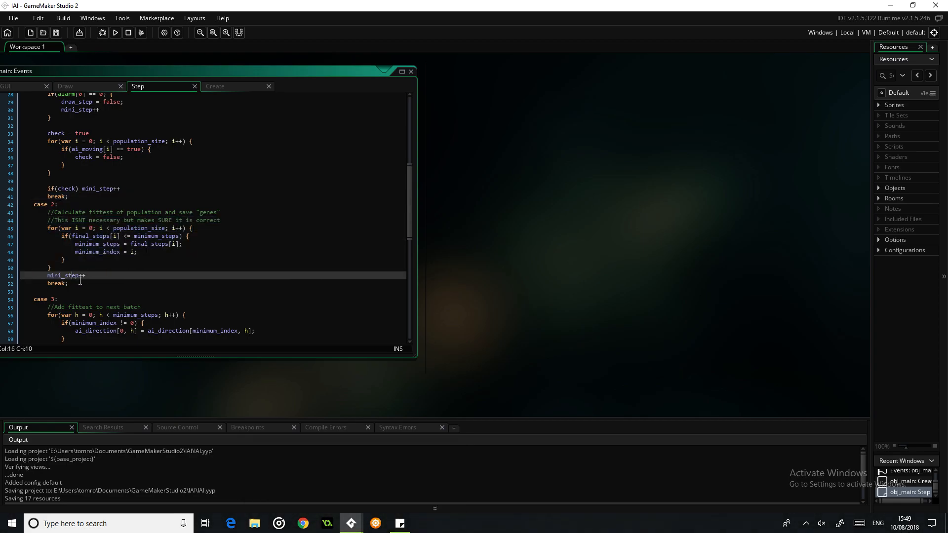
{"action": "mouse_move", "coordinate": [242, 310]}
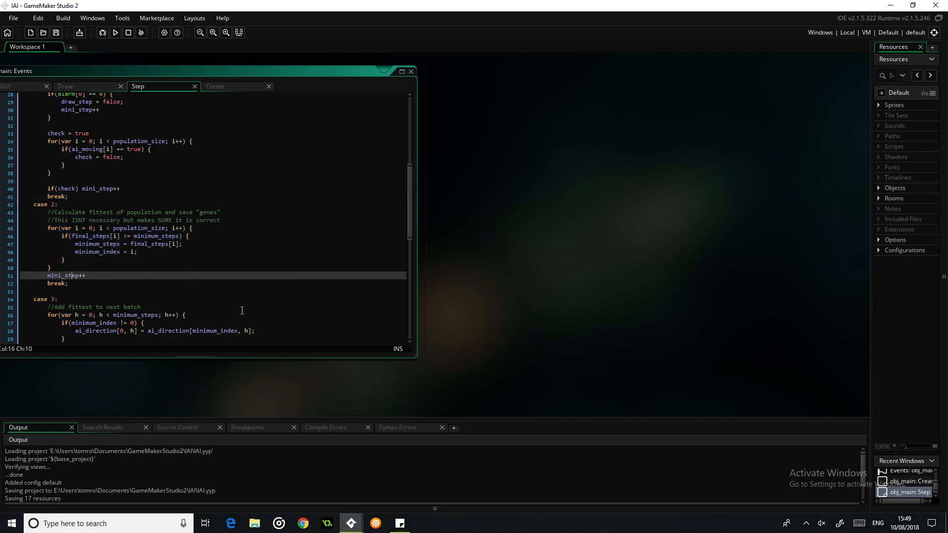
{"action": "scroll", "scroll_direction": "down", "scroll_amount": 3}
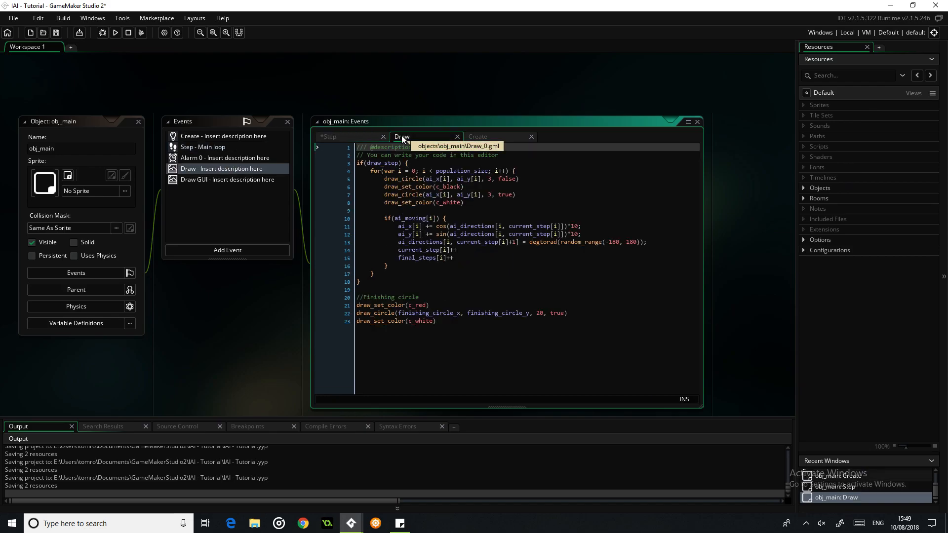
{"action": "mouse_move", "coordinate": [357, 142]}
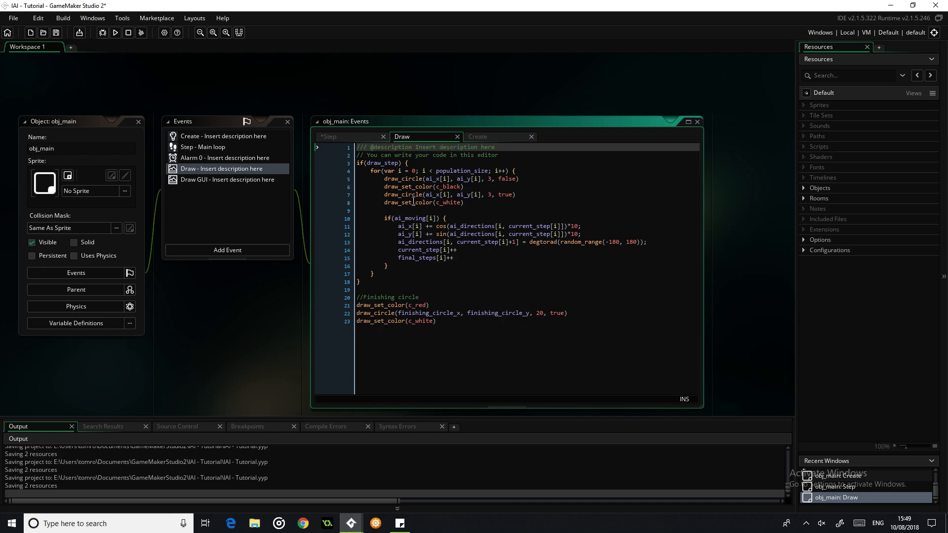
{"action": "left_click", "coordinate": [326, 136]}
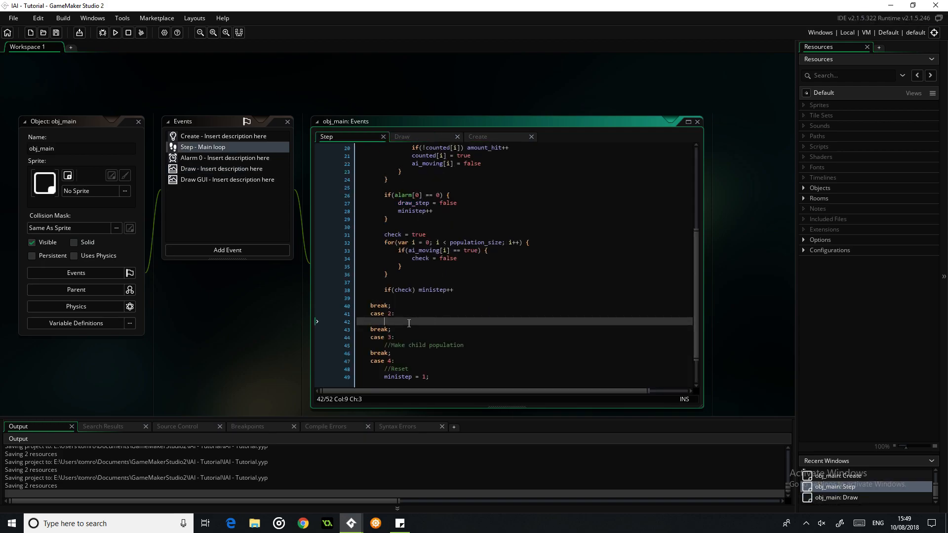
{"action": "mouse_move", "coordinate": [351, 523]}
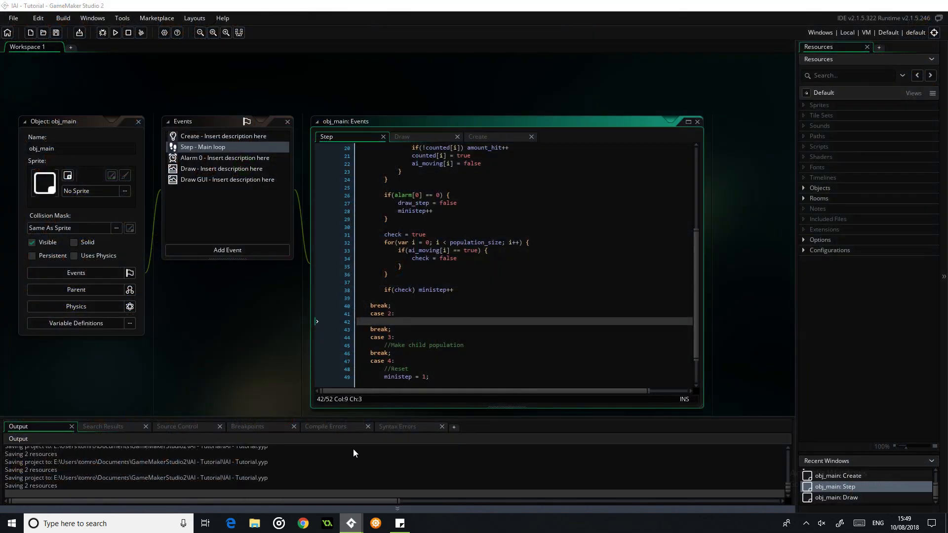
- In case 2 write for(var h = 0; h < minimum_steps; h++) { with if(minimum_index != -1) { inside
{"action": "type", "text": "for(var"}
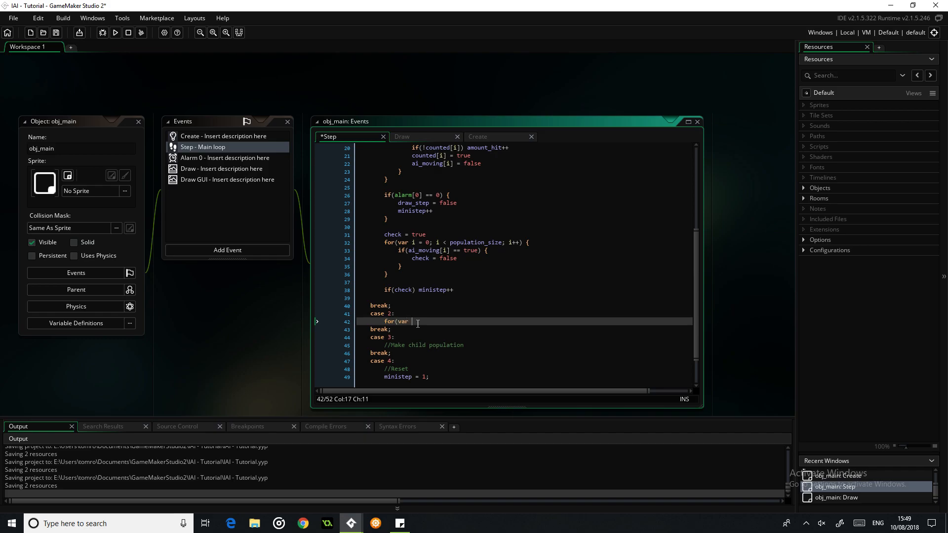
{"action": "type", "text": "h = 0; h"}
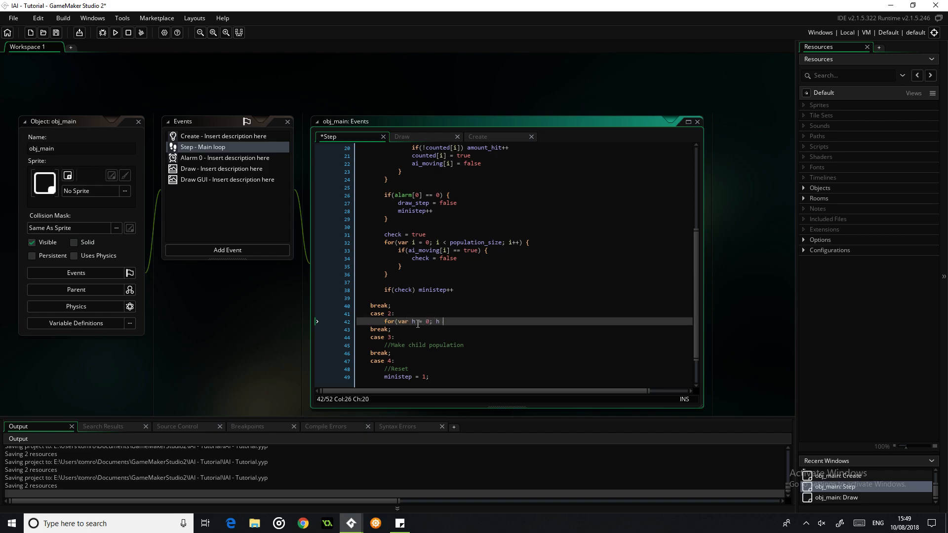
{"action": "type", "text": "< minimum"}
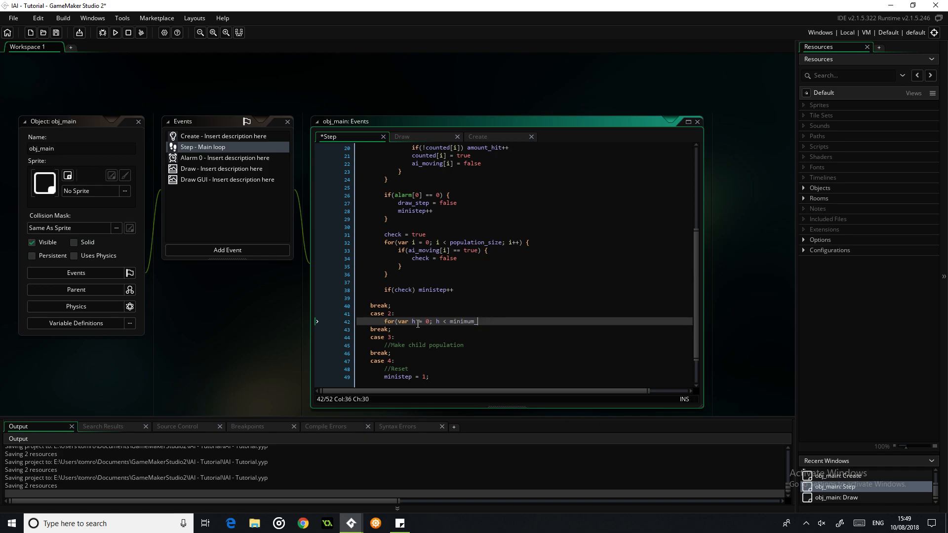
{"action": "type", "text": "_steps;"}
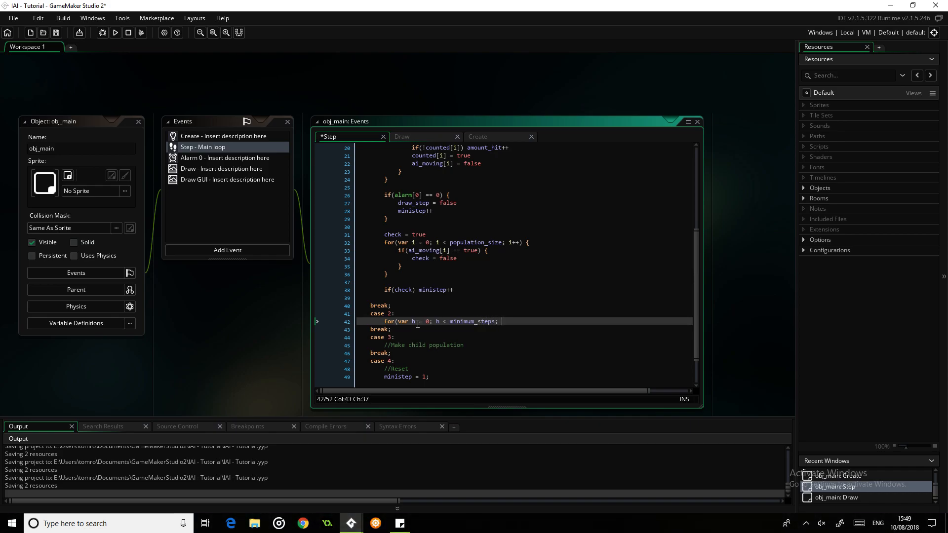
{"action": "type", "text": "h++) {"}
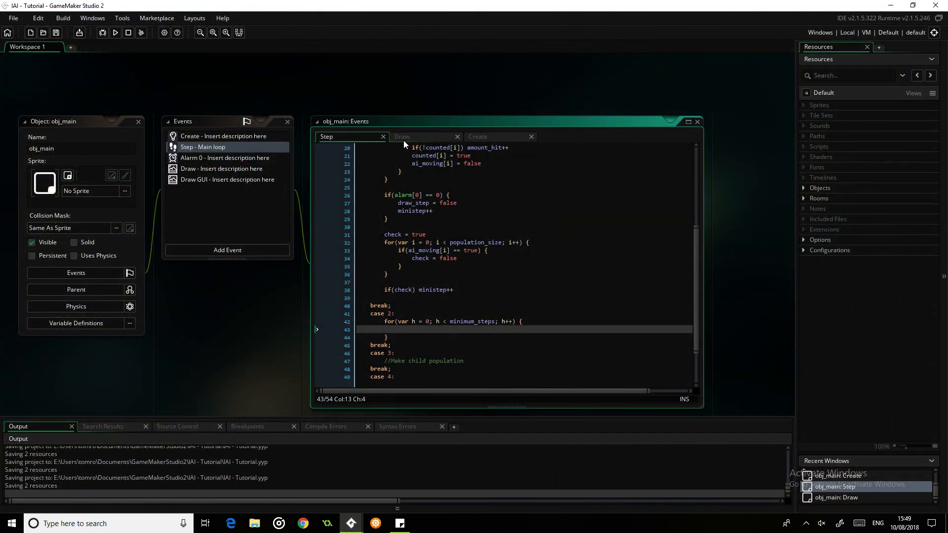
{"action": "left_click", "coordinate": [479, 137]}
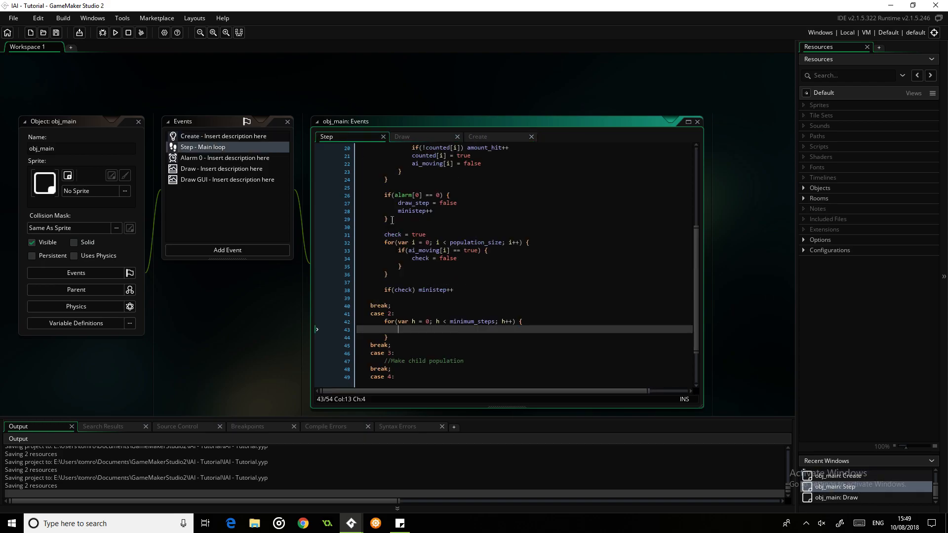
{"action": "type", "text": "if(minimum_index != -1) {"}
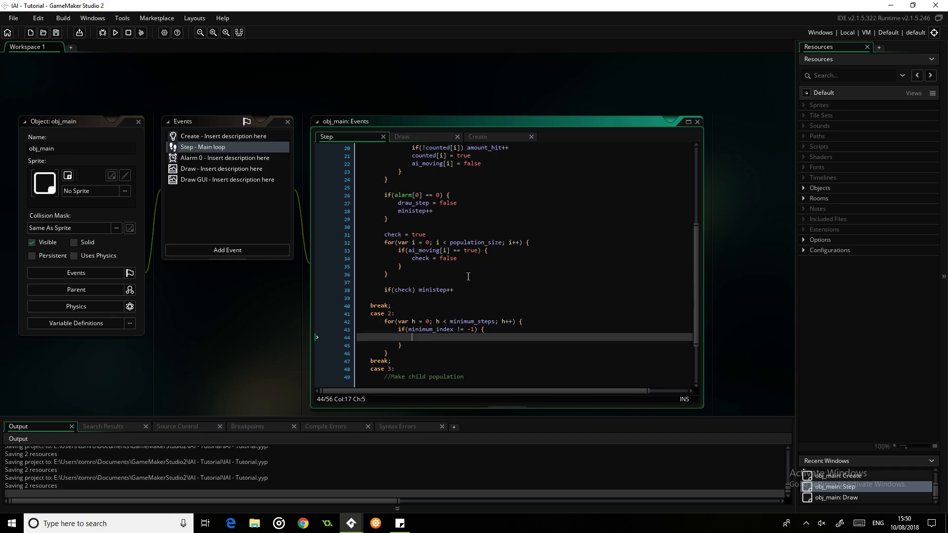
{"action": "mouse_move", "coordinate": [436, 342]}
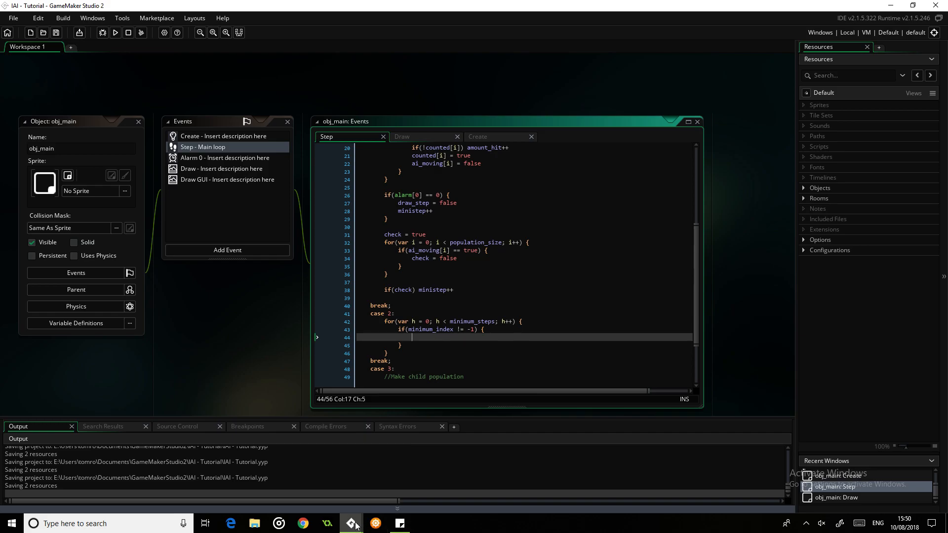
{"action": "mouse_move", "coordinate": [423, 391]}
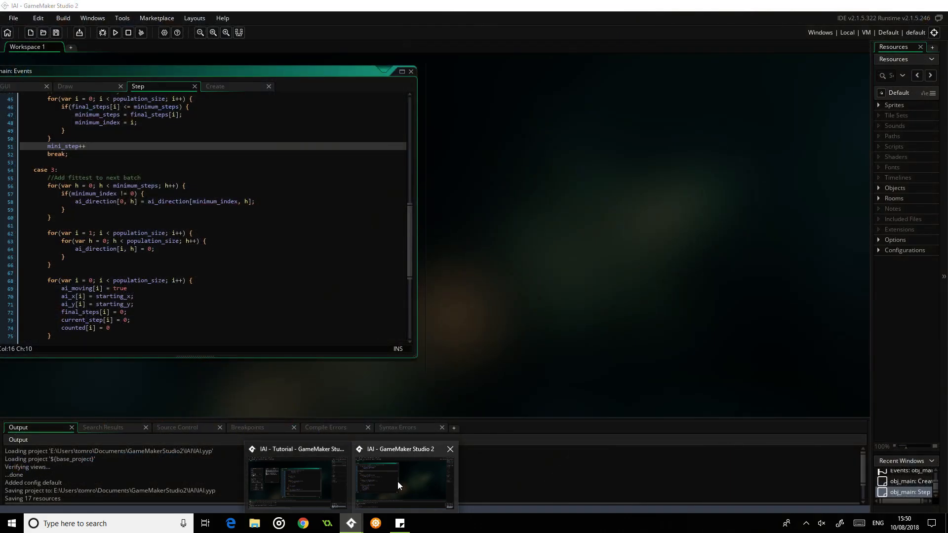
- Inside the if, assign ai_directions[0, h] = ai_directions[minimum_index, h]
{"action": "left_click", "coordinate": [296, 484]}
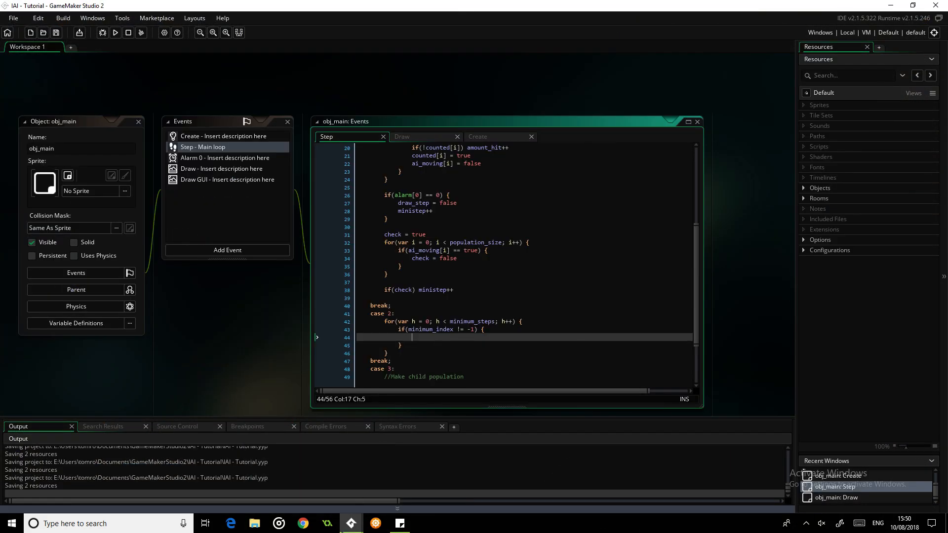
{"action": "type", "text": "ai_di"}
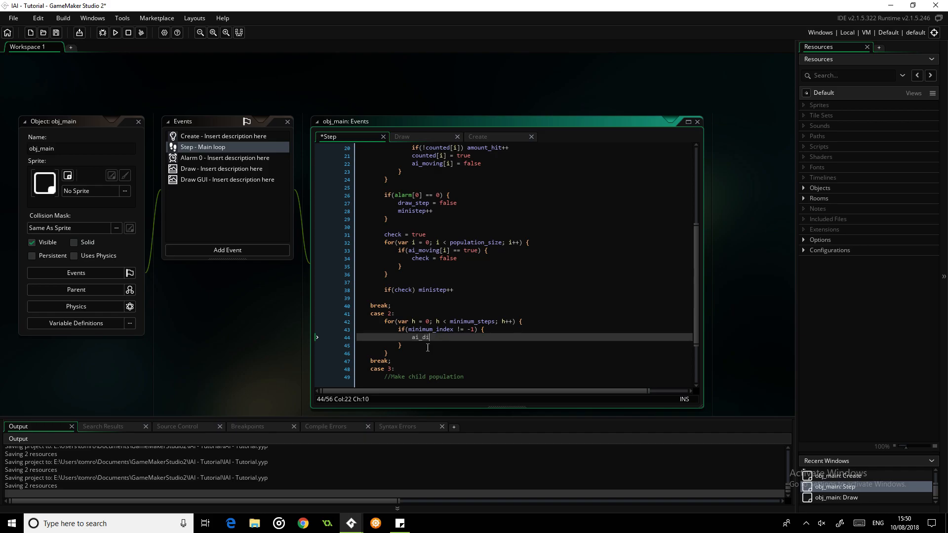
{"action": "type", "text": "rections"}
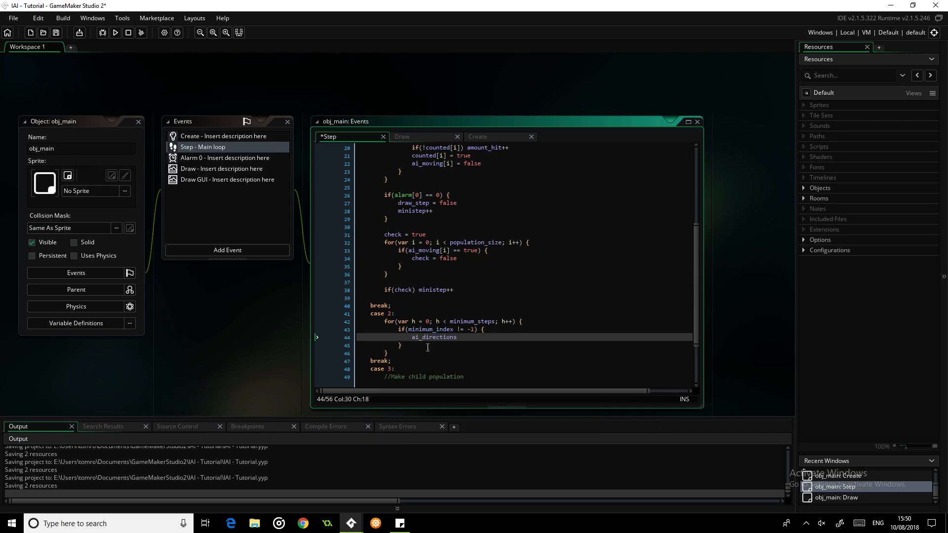
{"action": "type", "text": "[0"}
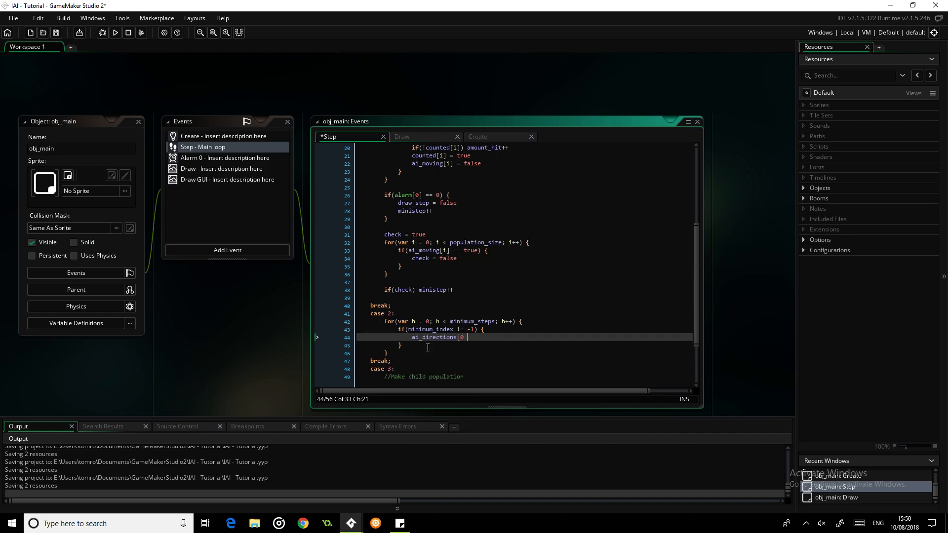
{"action": "type", "text": ", h] ="}
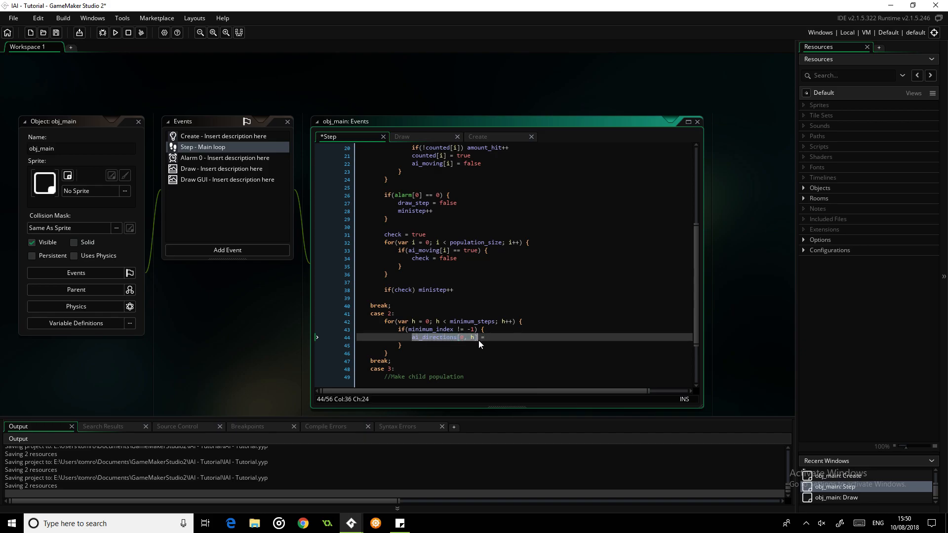
{"action": "type", "text": "ai_directions[0, h]"}
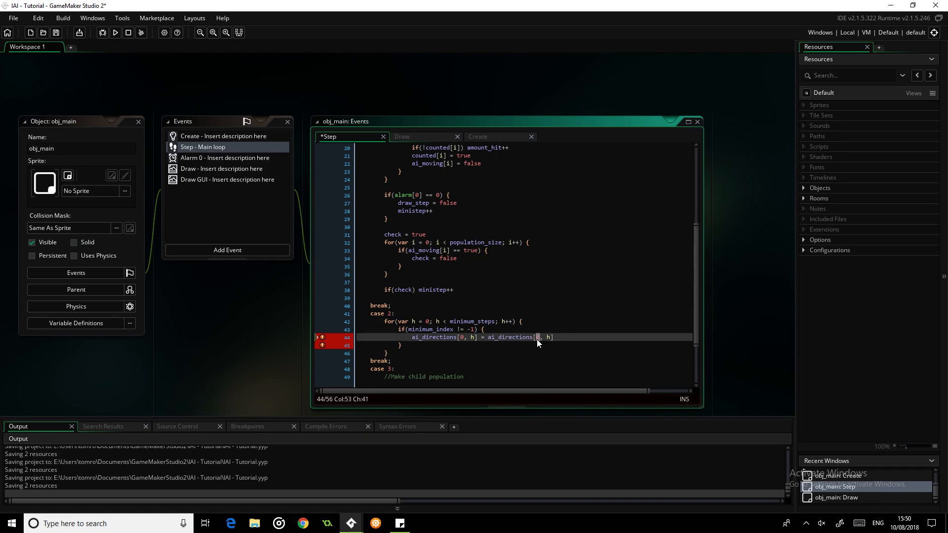
{"action": "type", "text": "minimum"}
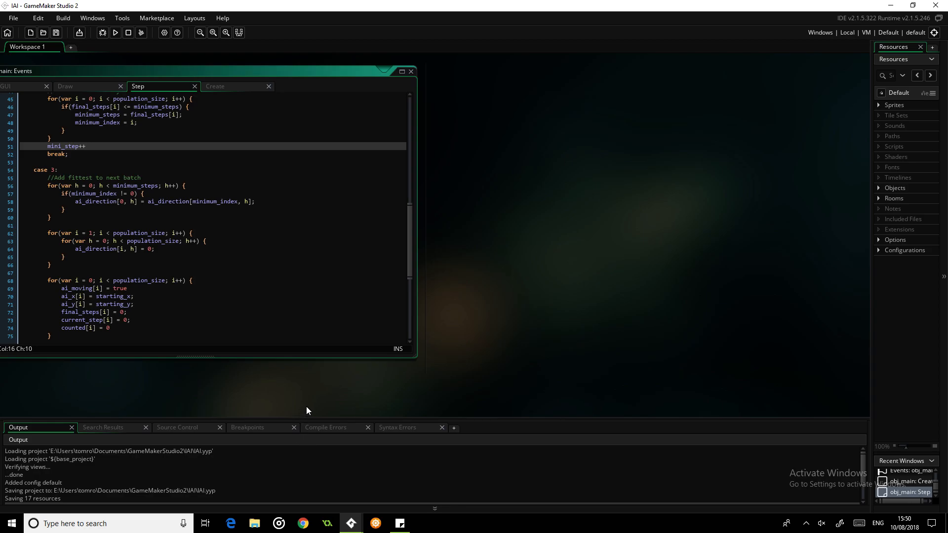
{"action": "mouse_move", "coordinate": [362, 517]}
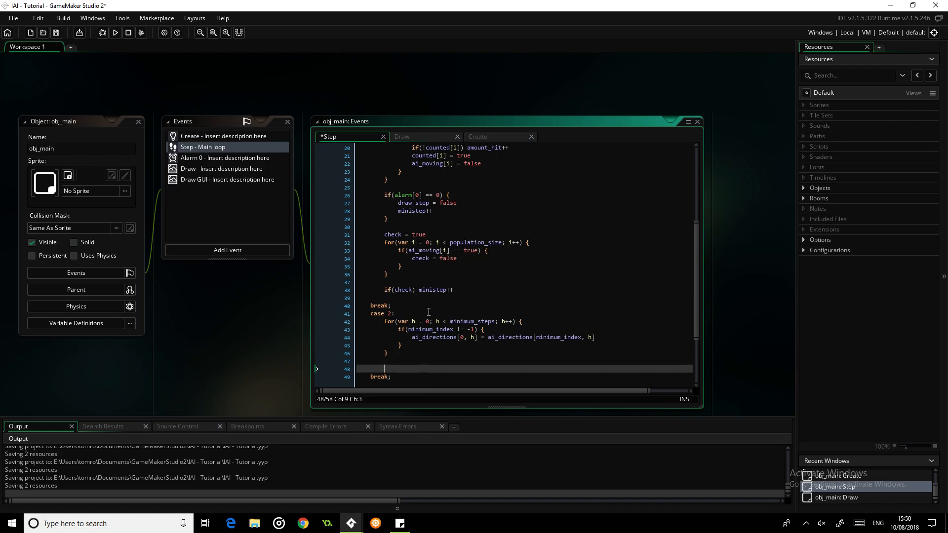
{"action": "double_click", "coordinate": [510, 338]}
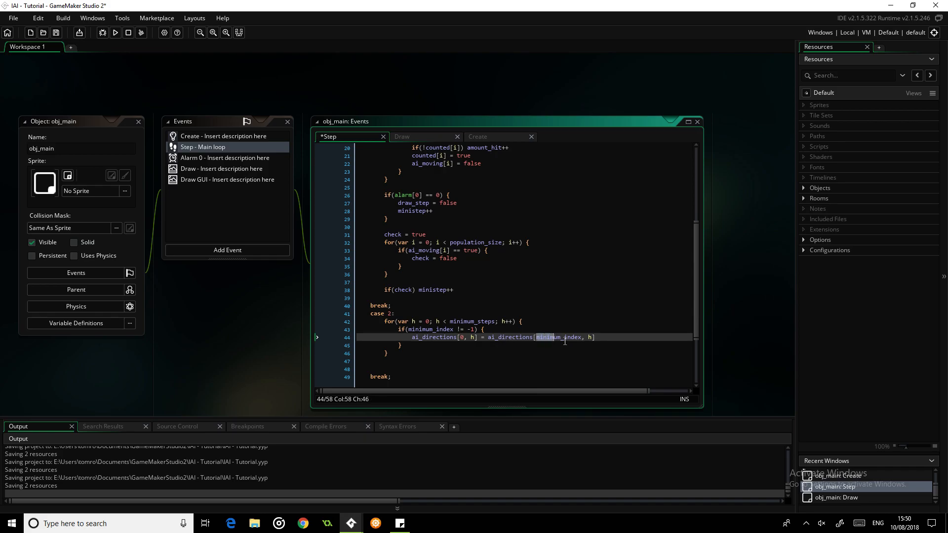
- Add a blank line after the loop to begin the nested population/step loops
{"action": "left_click", "coordinate": [462, 338]}
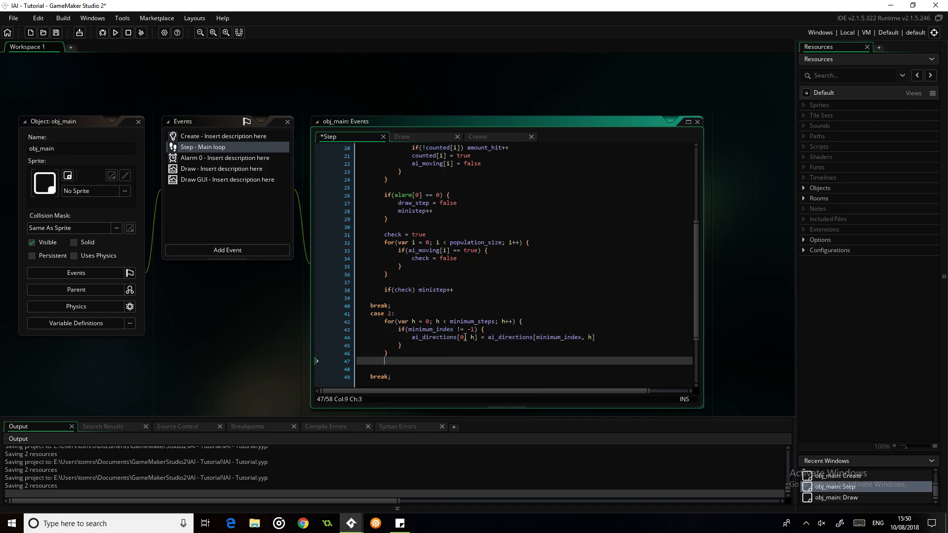
{"action": "mouse_move", "coordinate": [389, 362]}
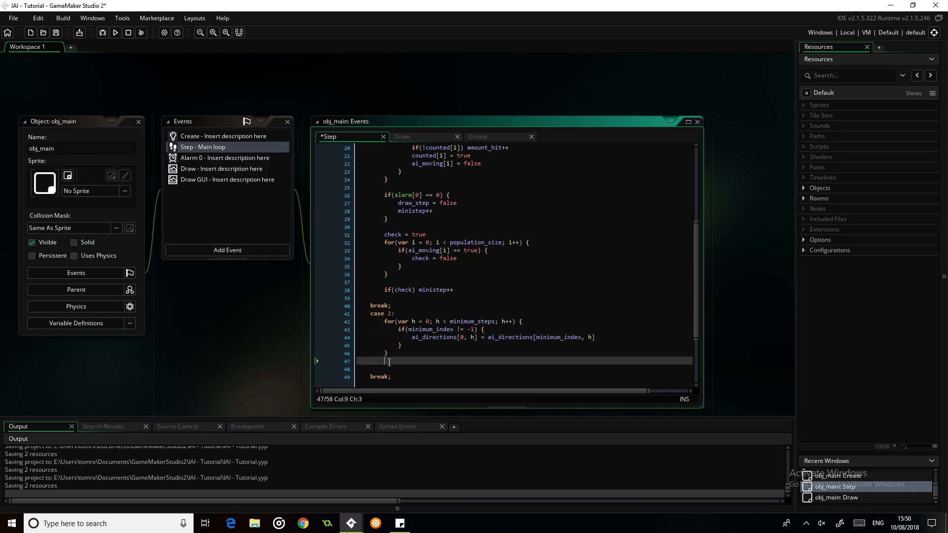
{"action": "key", "text": "Enter"}
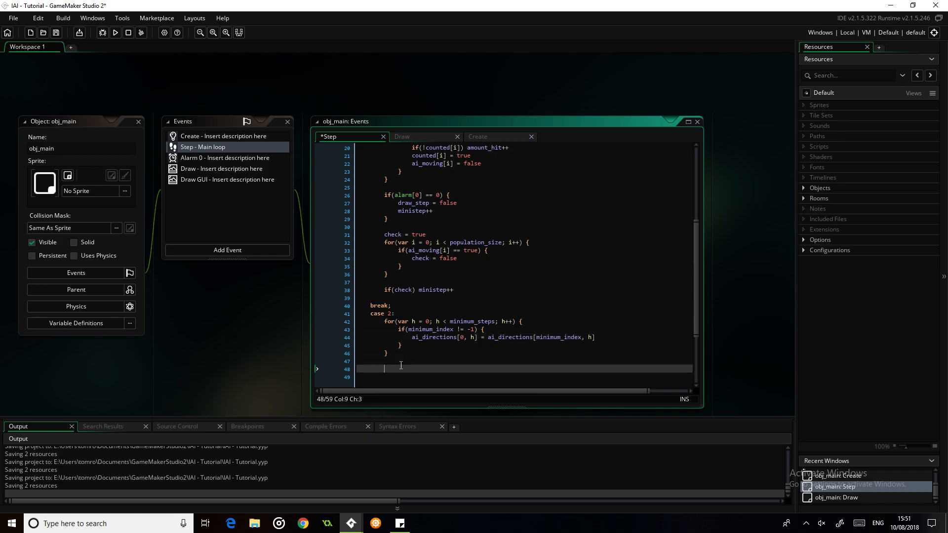
{"action": "mouse_move", "coordinate": [700, 330]}
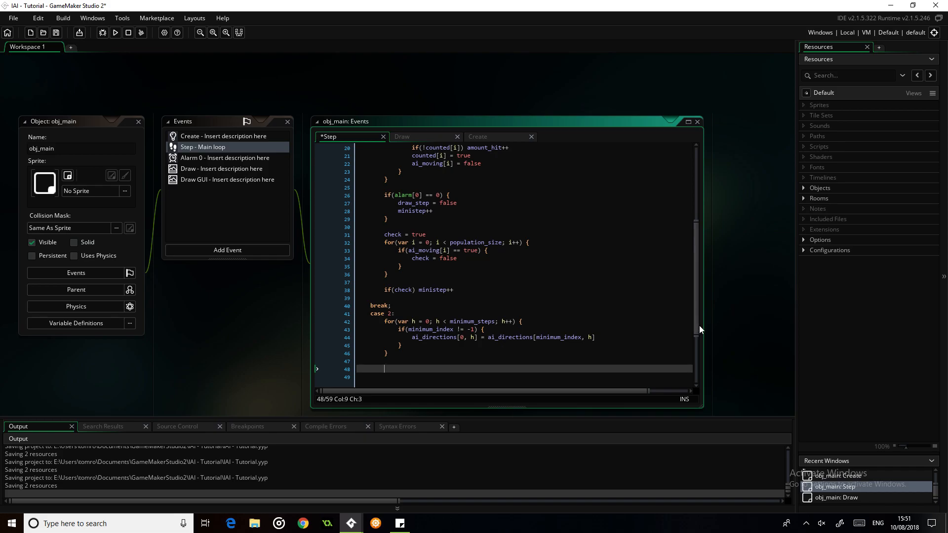
{"action": "scroll", "scroll_direction": "down", "scroll_amount": 3}
{"action": "type", "text": "for(var i = 0; i < population_size; i++) {"}
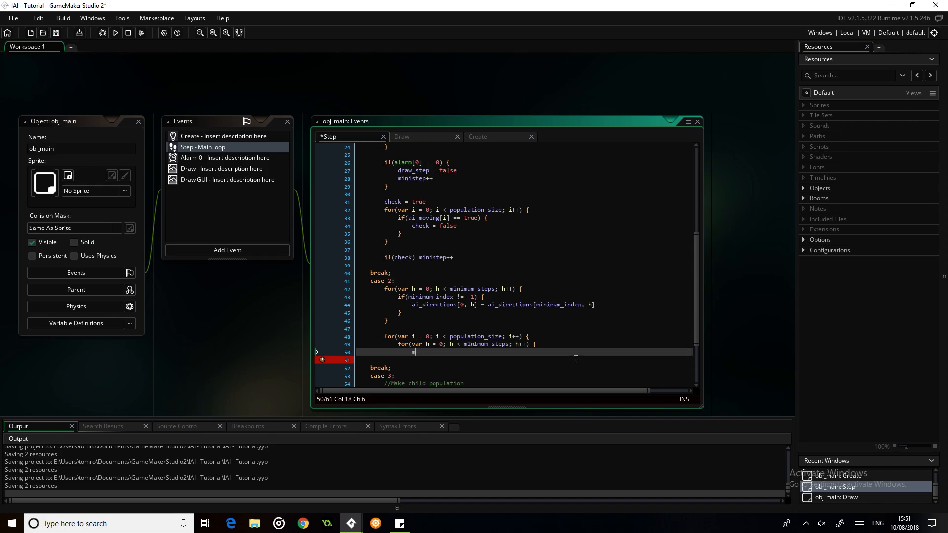
- Write nested loops setting ai_directions[i, h] = 0 for every other AI from index 1
{"action": "type", "text": "ai_directions["}
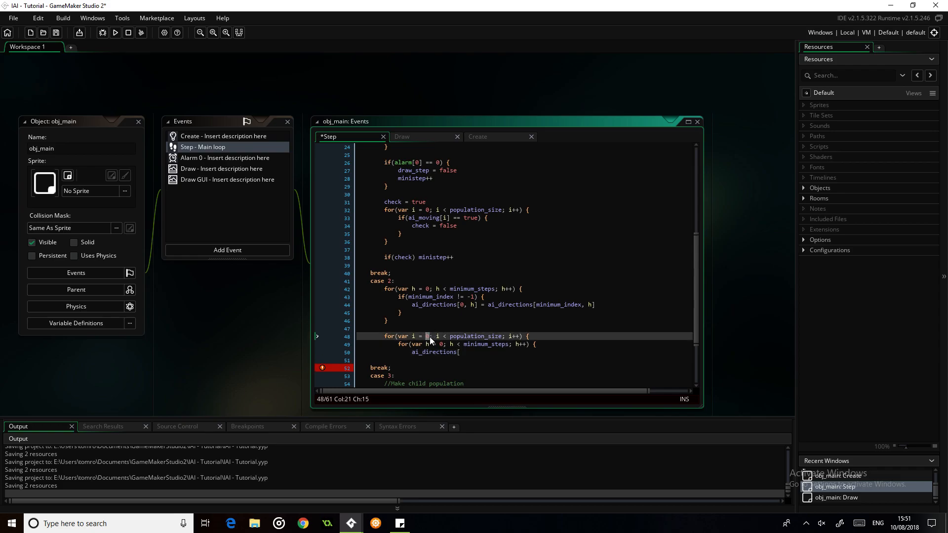
{"action": "type", "text": "1"}
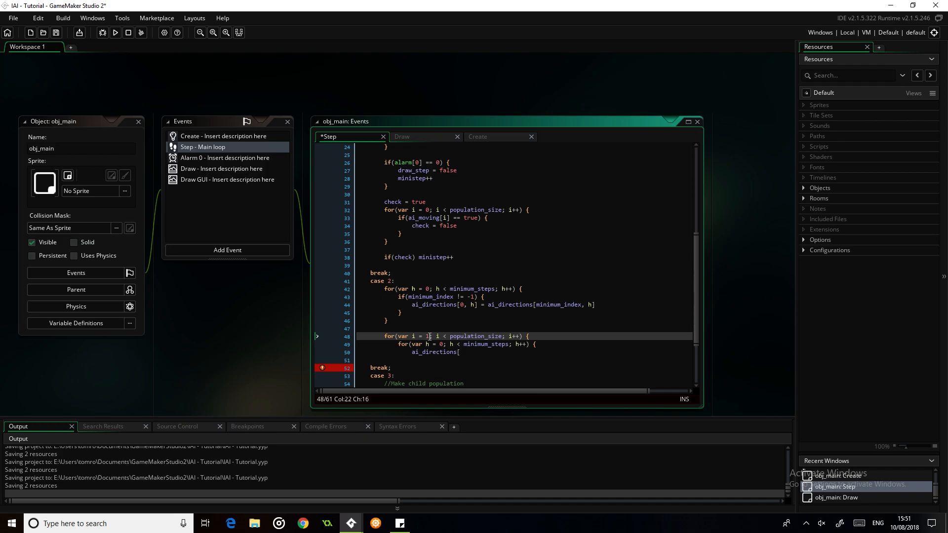
{"action": "left_click", "coordinate": [459, 351]}
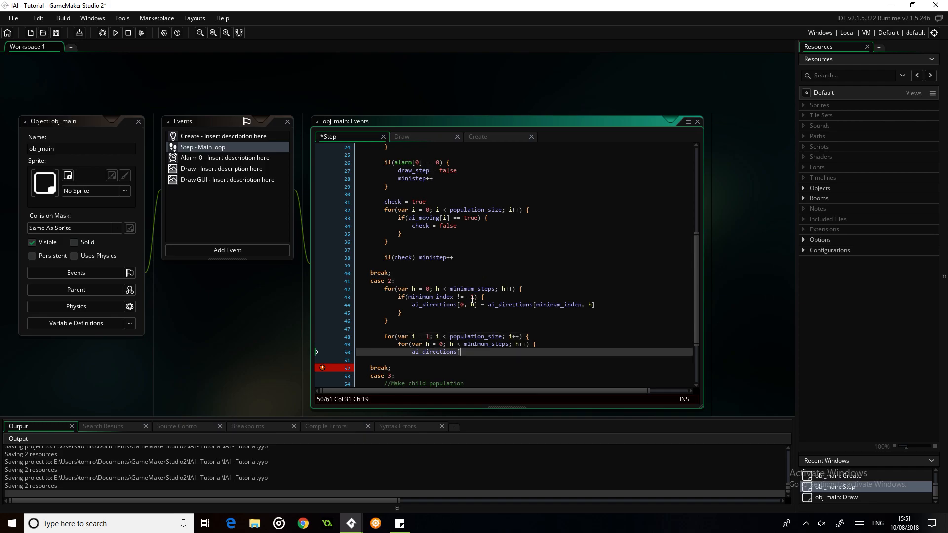
{"action": "type", "text": "i, h]"}
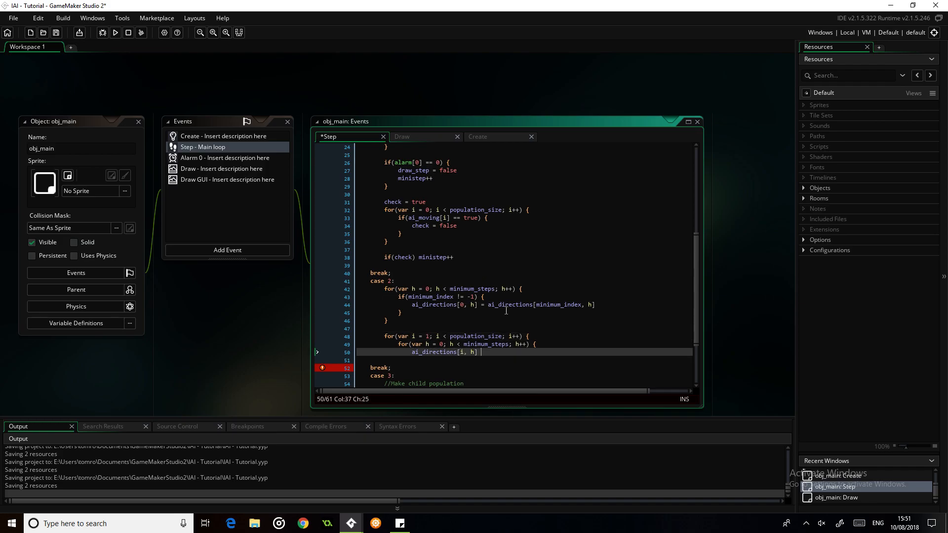
{"action": "type", "text": "= 0;"}
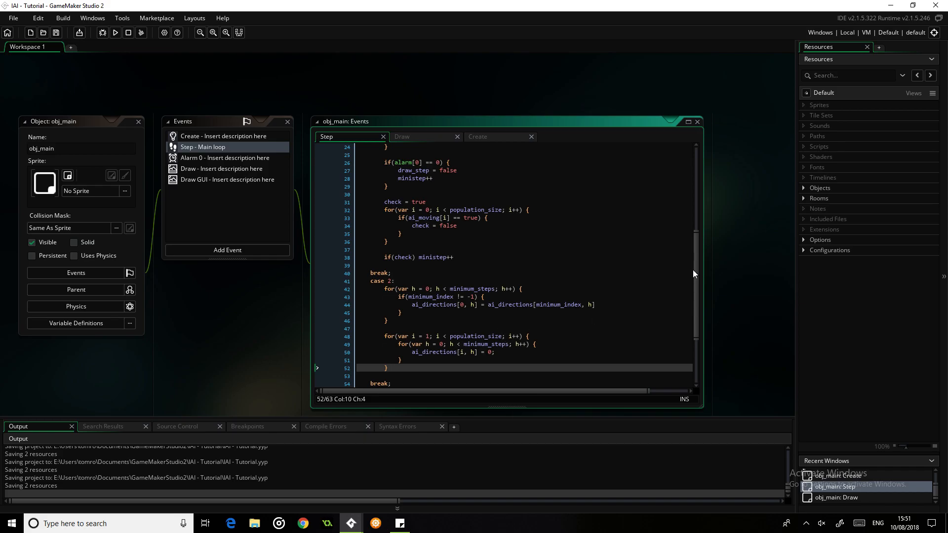
{"action": "scroll", "scroll_direction": "down", "scroll_amount": 3}
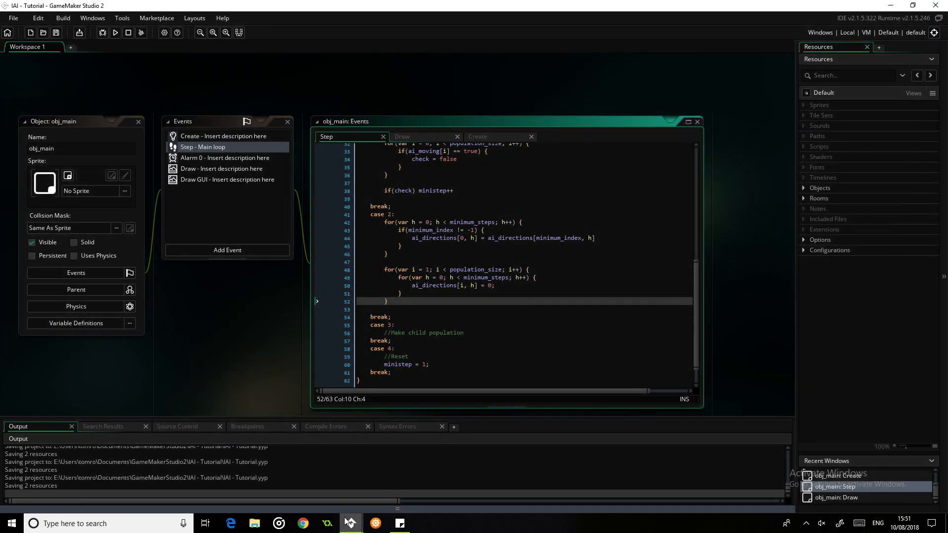
{"action": "left_click", "coordinate": [349, 523]}
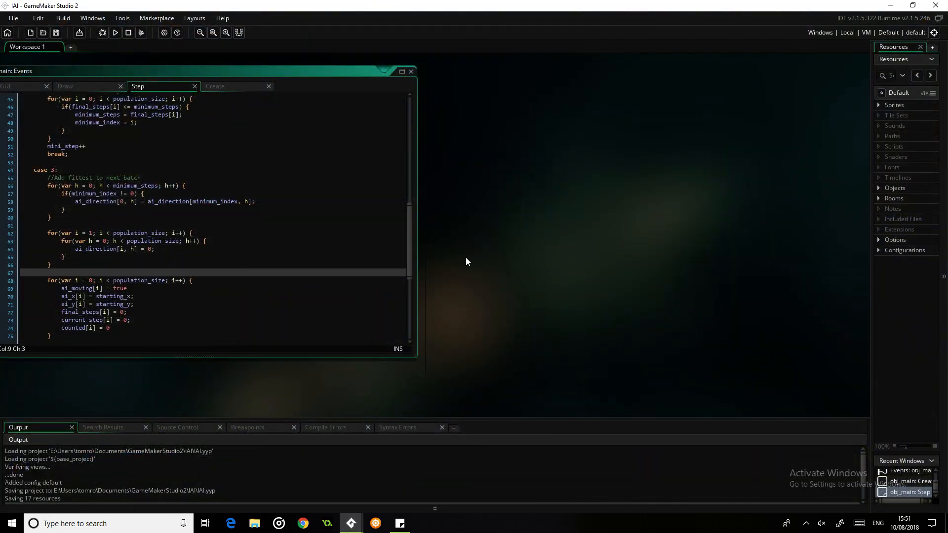
- Scroll through the reference project's reset loop before reviewing obj_main's Create and Draw events
{"action": "scroll", "scroll_direction": "down", "scroll_amount": 3}
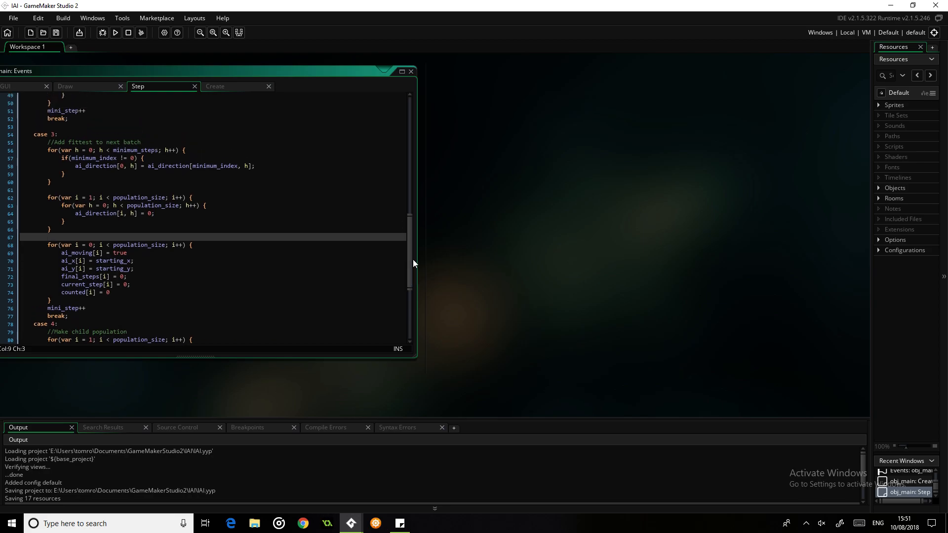
{"action": "mouse_move", "coordinate": [352, 524]}
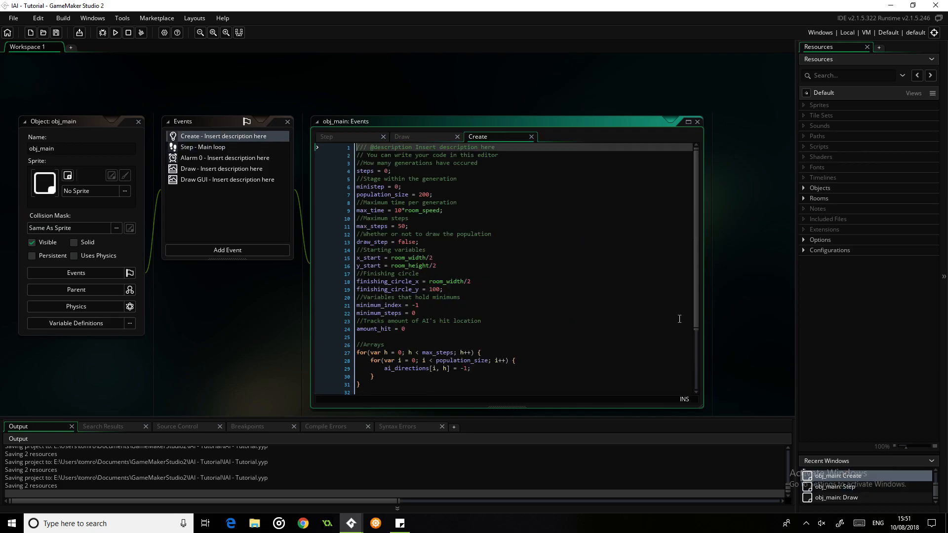
{"action": "scroll", "scroll_direction": "down", "scroll_amount": 3}
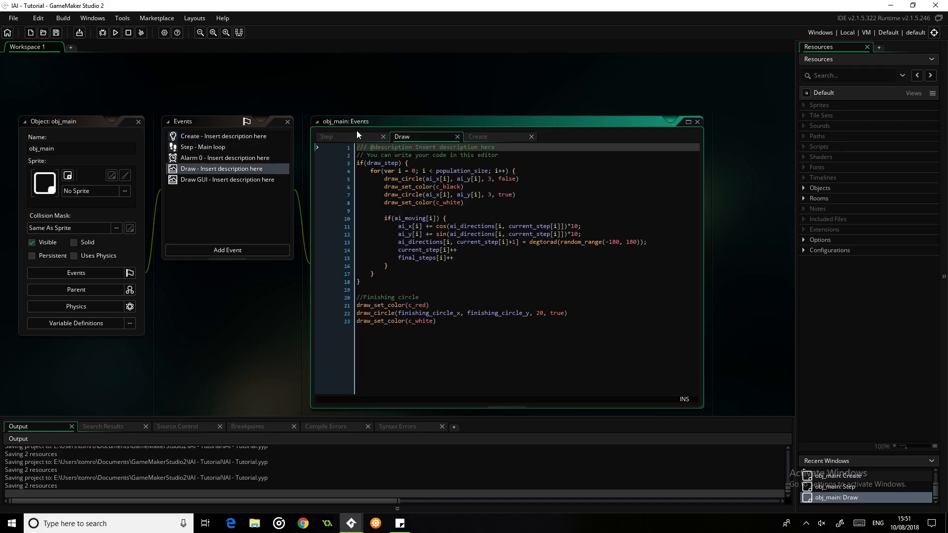
- Add a //RESET comment and a for loop over population_size resetting each AI's state
{"action": "left_click", "coordinate": [204, 146]}
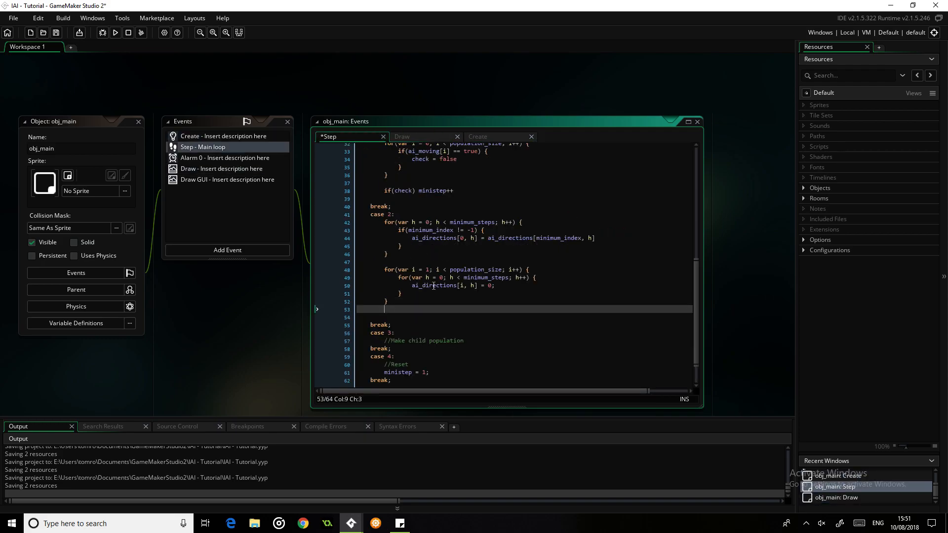
{"action": "type", "text": "for(var i = 0; i < population_size; i++) {"}
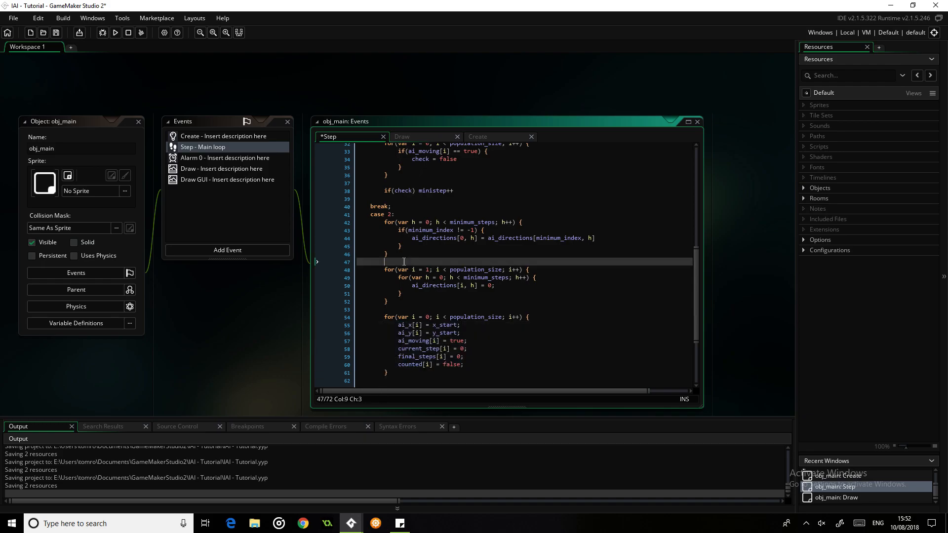
{"action": "type", "text": "//RE"}
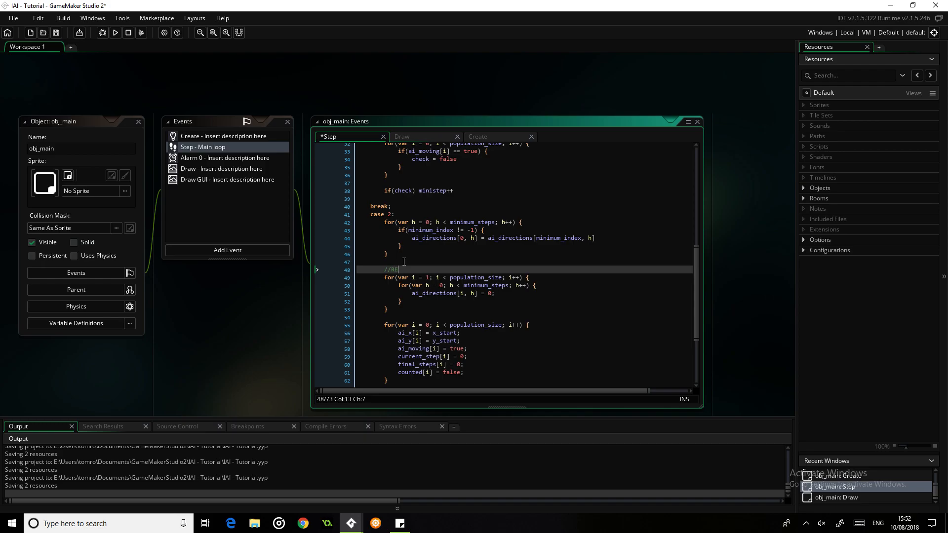
{"action": "type", "text": "SET"}
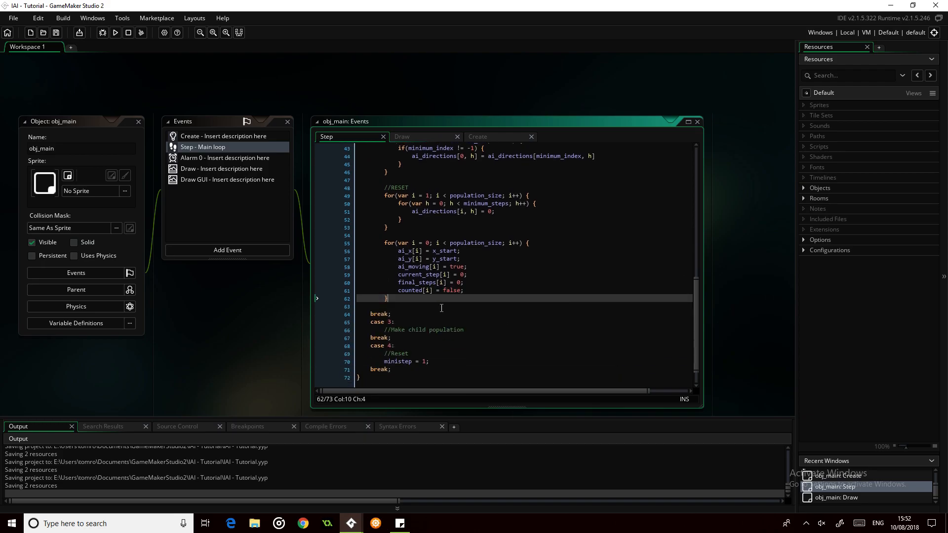
- Add ministep++ after the reset loop to advance the ministep counter
{"action": "type", "text": "mini"}
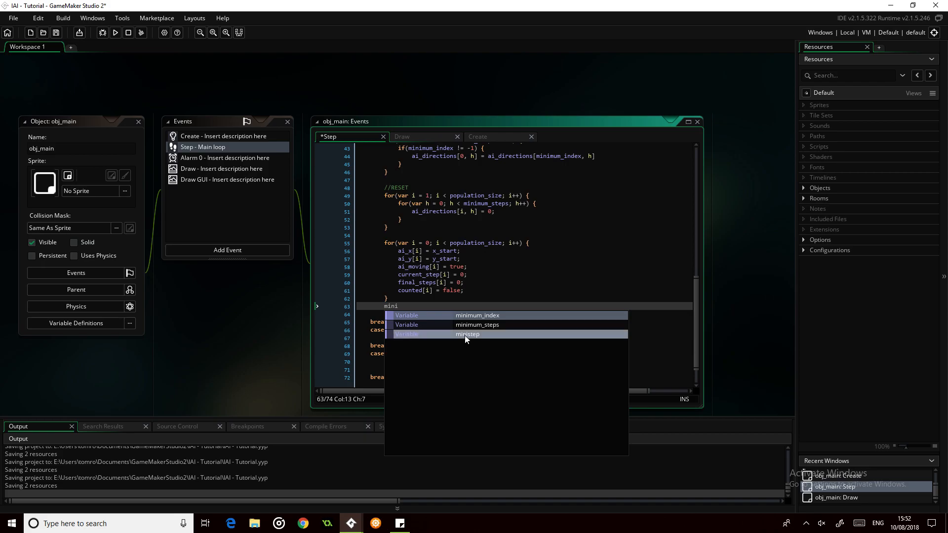
{"action": "type", "text": "ministep++"}
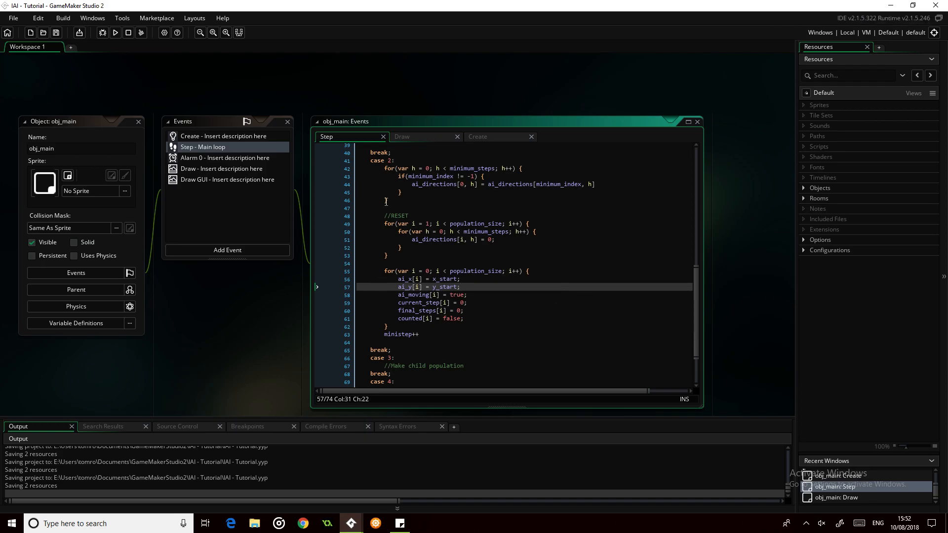
{"action": "scroll", "scroll_direction": "down", "scroll_amount": 3}
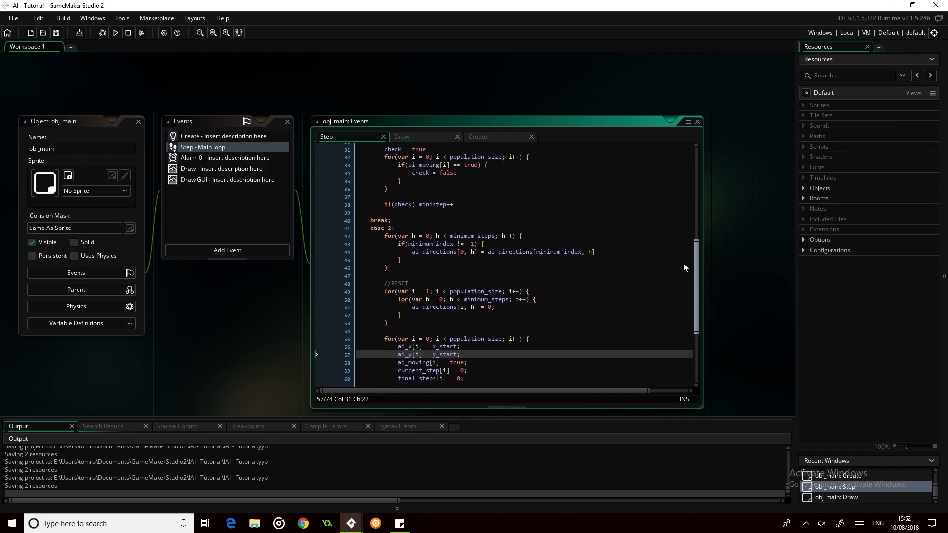
{"action": "scroll", "scroll_direction": "down", "scroll_amount": 3}
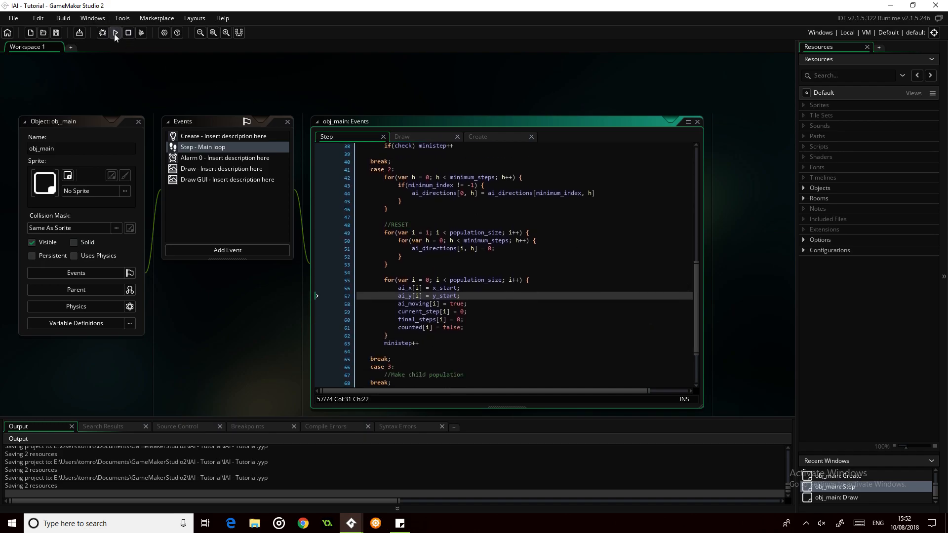
- Build and run the game to test the new case 2 logic
{"action": "left_click", "coordinate": [116, 33]}
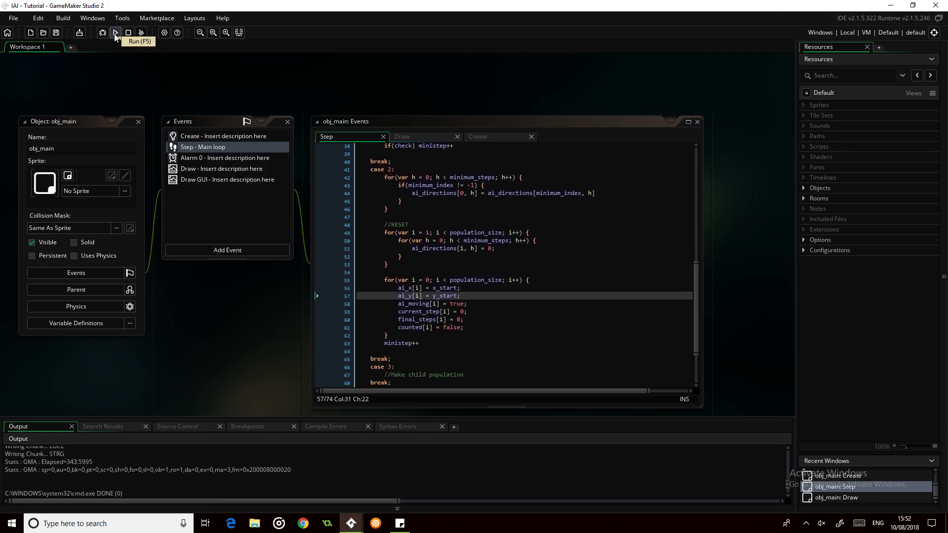
{"action": "left_click", "coordinate": [116, 32]}
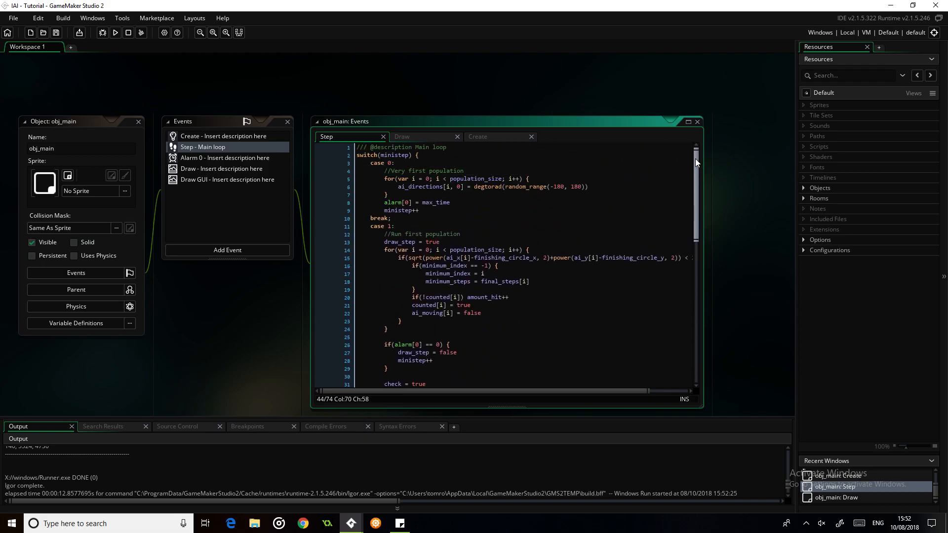
- Watch the dot population run, close the game window, and delete the stray '=' after ministep
{"action": "scroll", "scroll_direction": "down", "scroll_amount": 3}
{"action": "type", "text": "ministep ="}
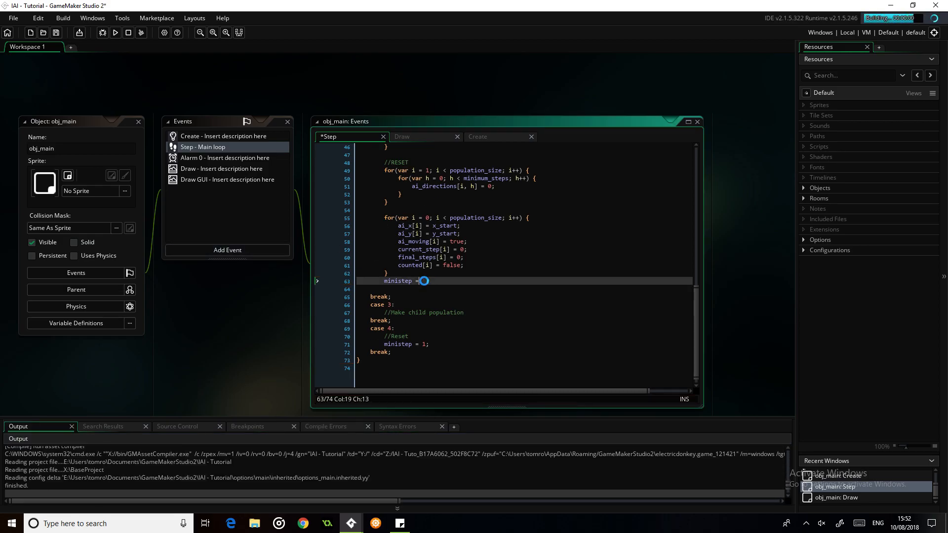
{"action": "left_click", "coordinate": [115, 31]}
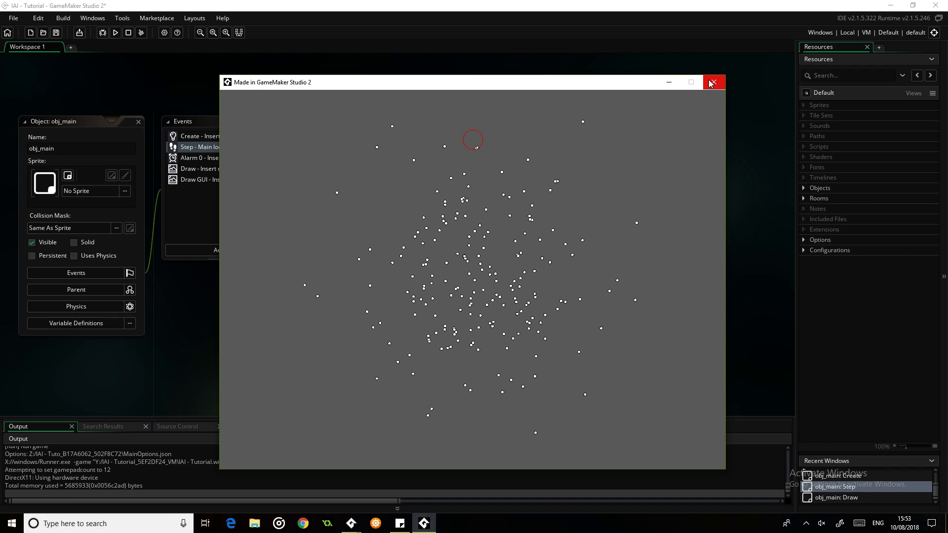
{"action": "left_click", "coordinate": [713, 82]}
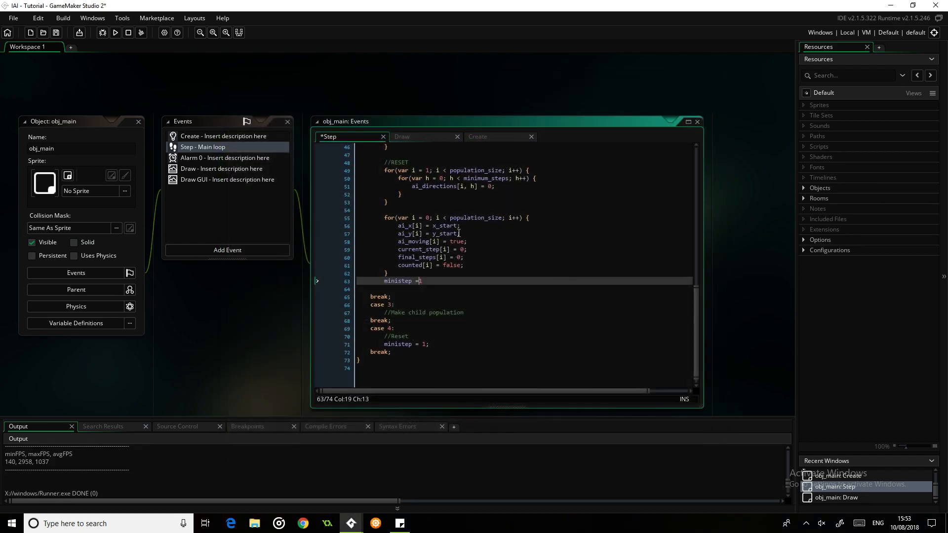
{"action": "key", "text": "BackSpace"}
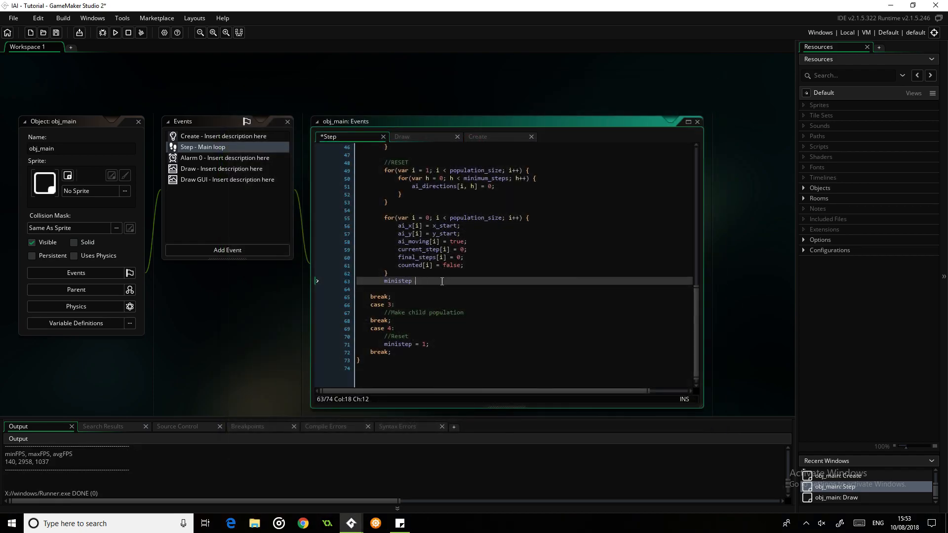